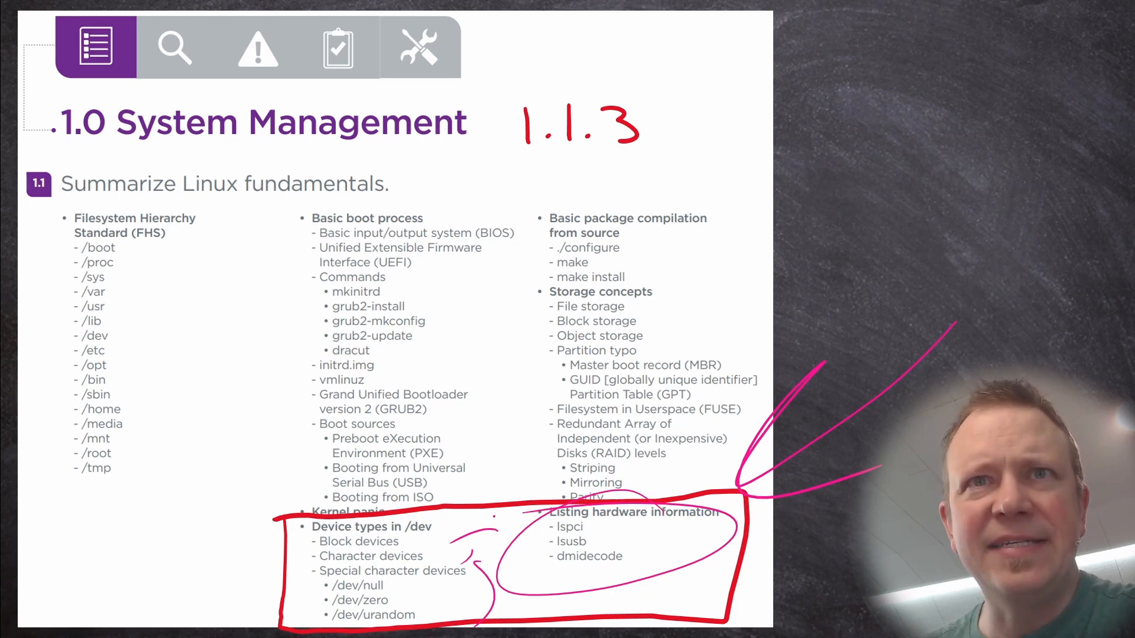
Present the /dev device types and hardware-listing objectives, then bring up the root terminal
type("c")
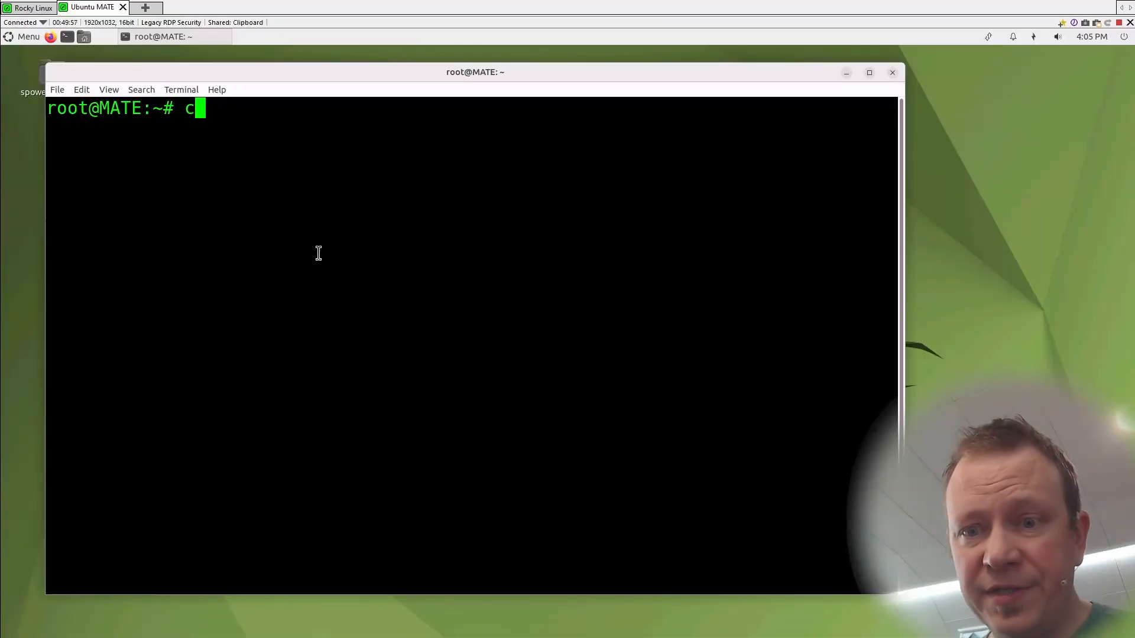
Change into /dev and list device files such as sda, tty, null and zero
type("d /dev/")
type("ls")
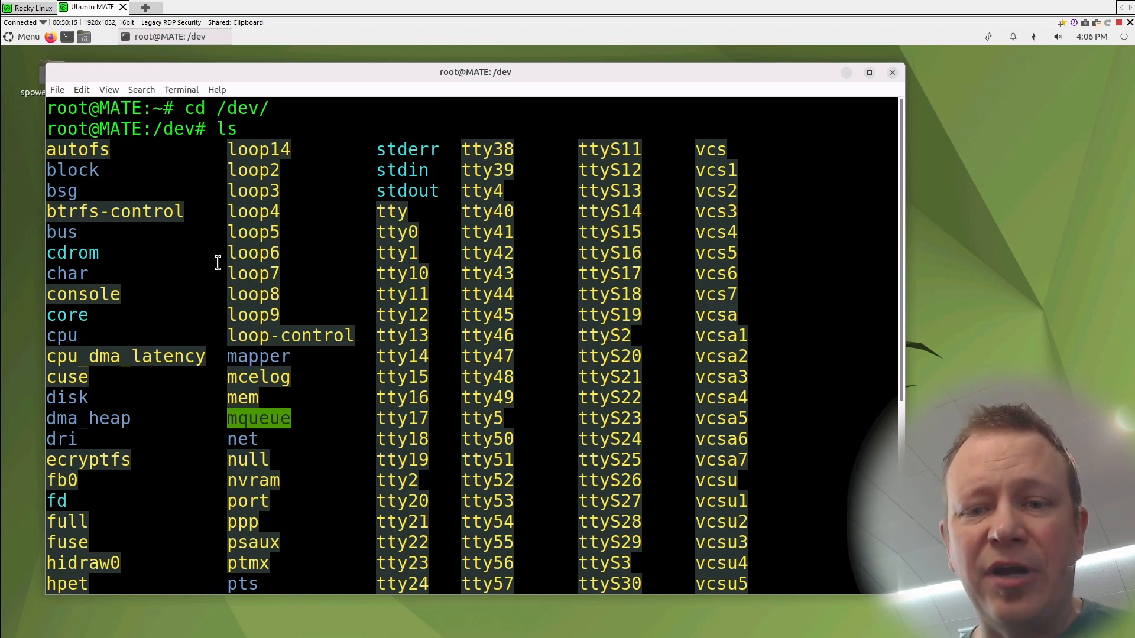
scroll("down", 3)
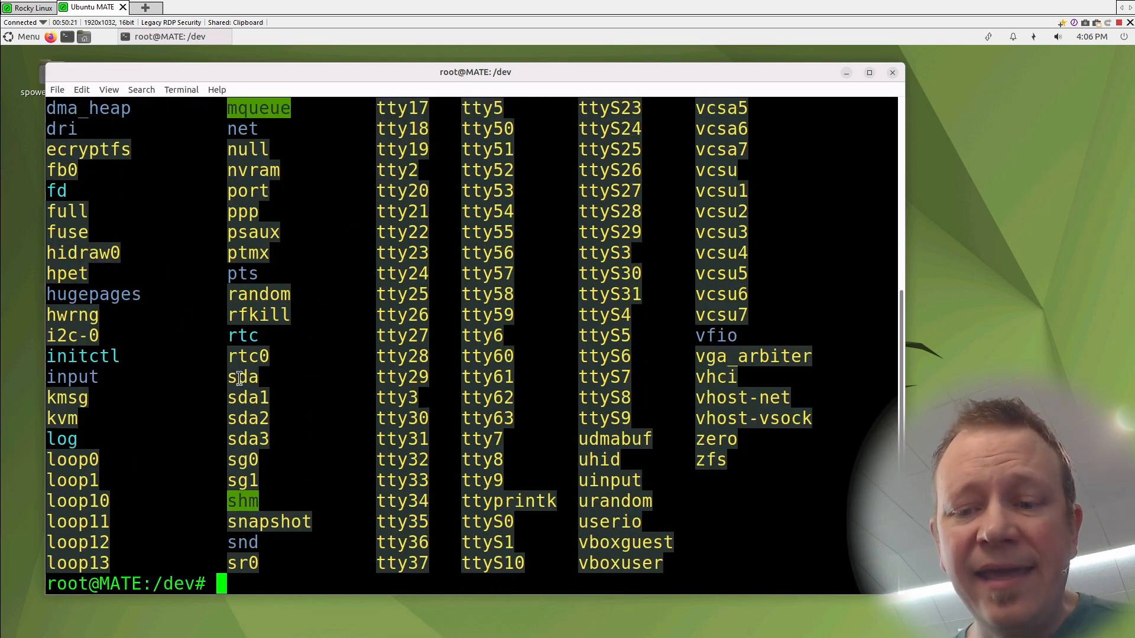
double_click(243, 377)
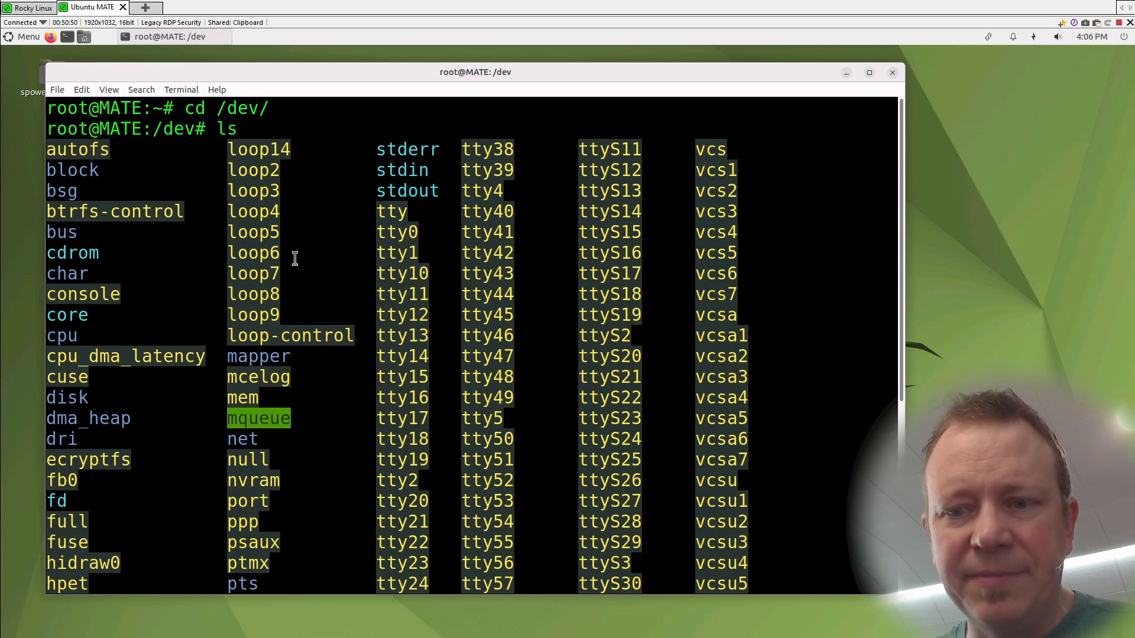
Scroll the ls -l output of /dev to show block sda and character tty devices
double_click(243, 522)
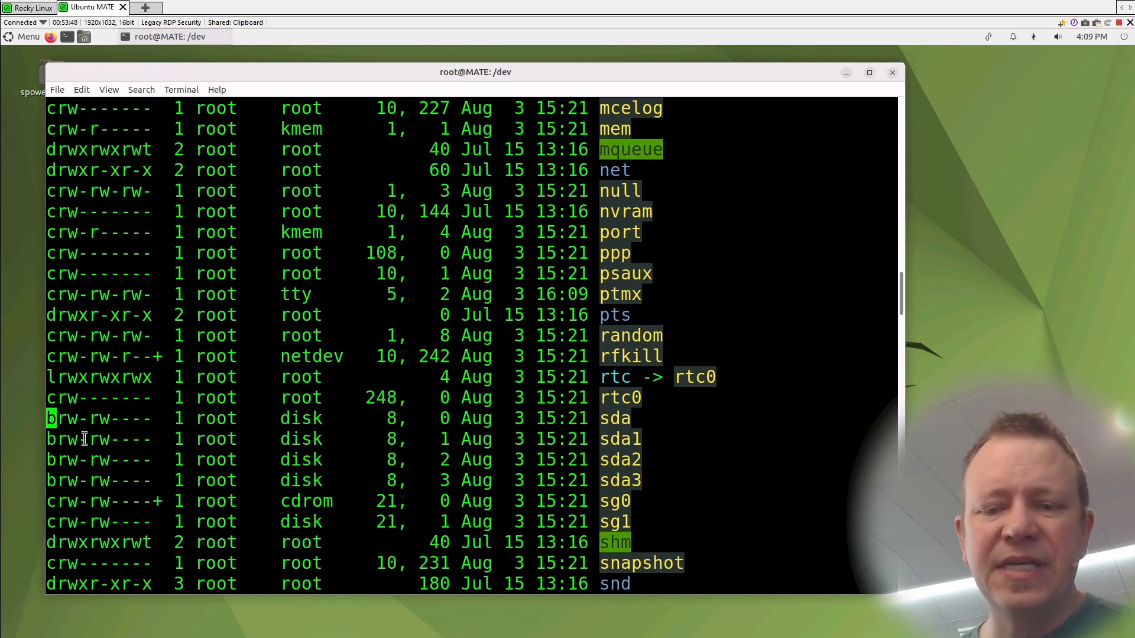
scroll("down", 3)
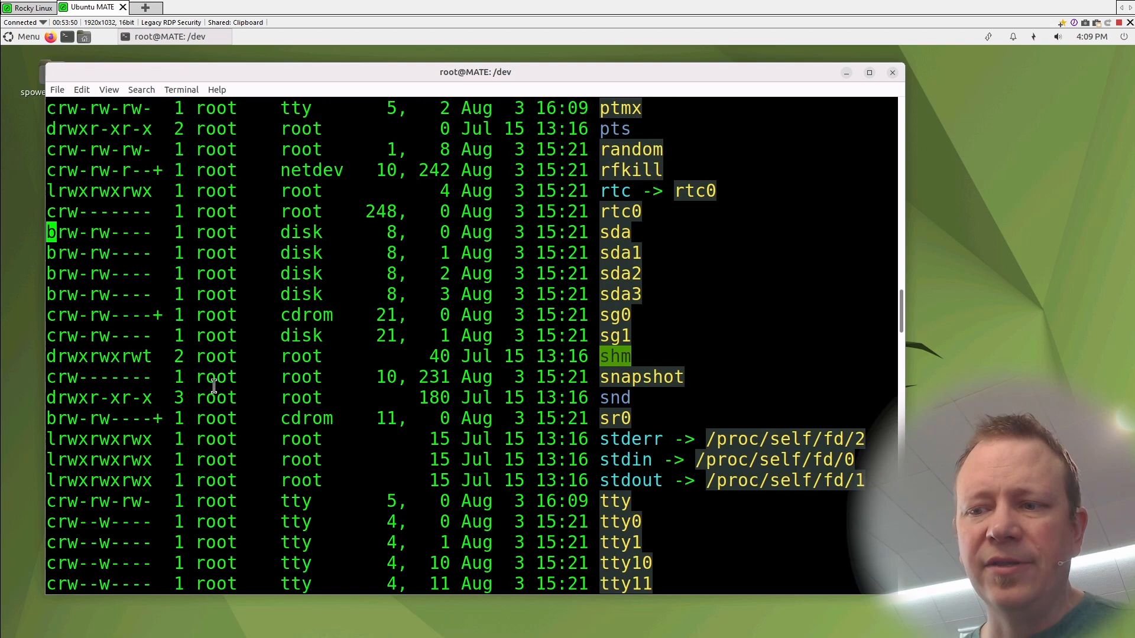
scroll("down", 3)
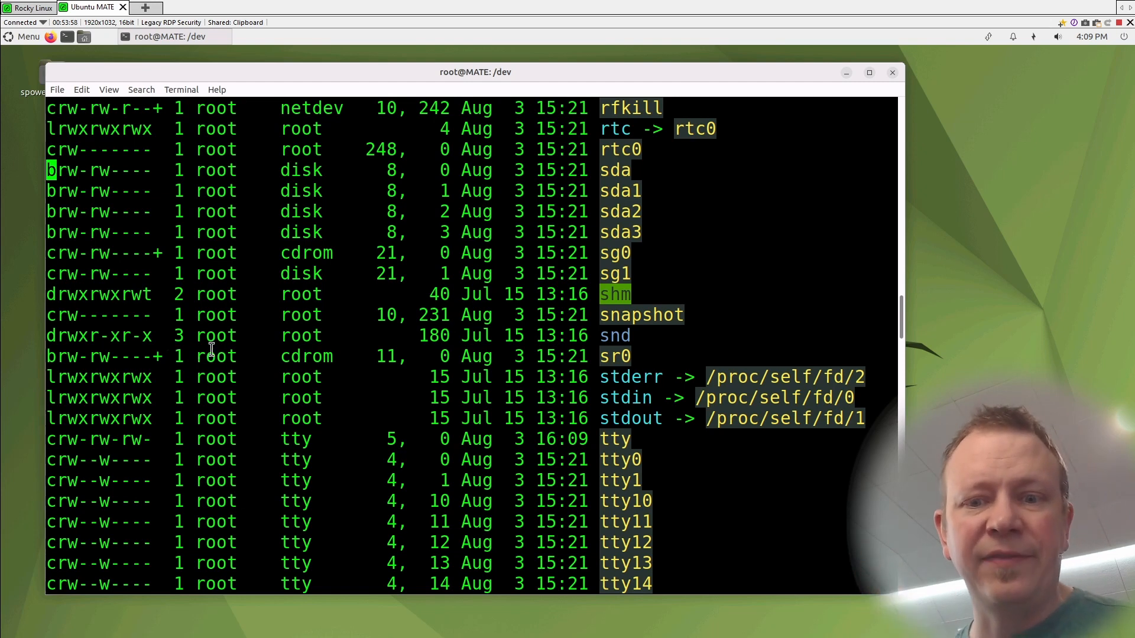
mouse_move(225, 364)
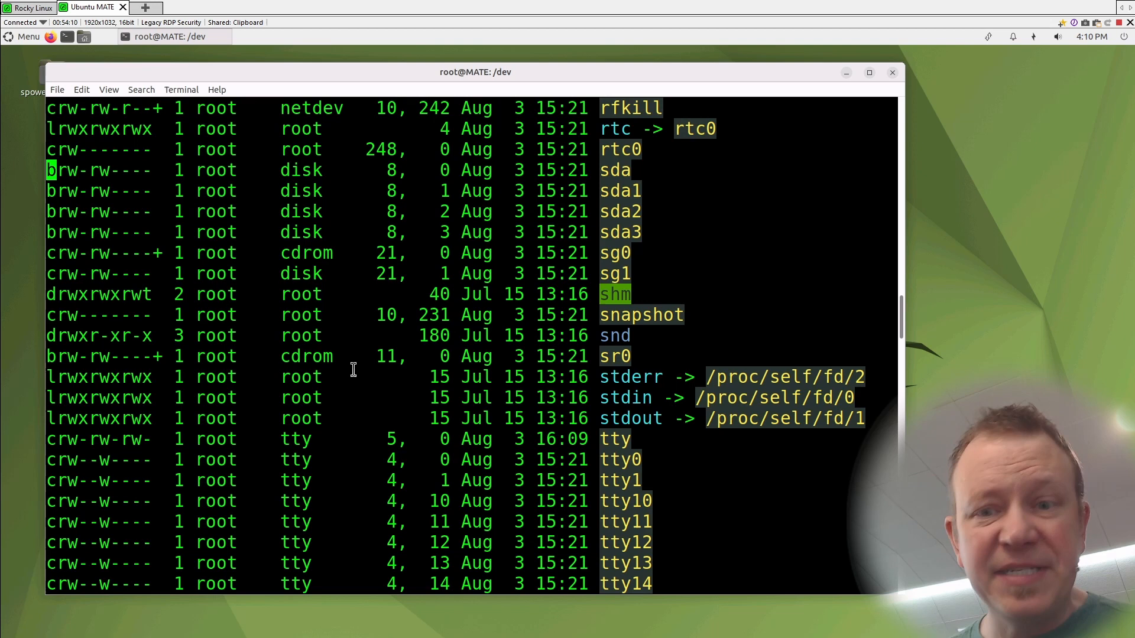
scroll("down", 3)
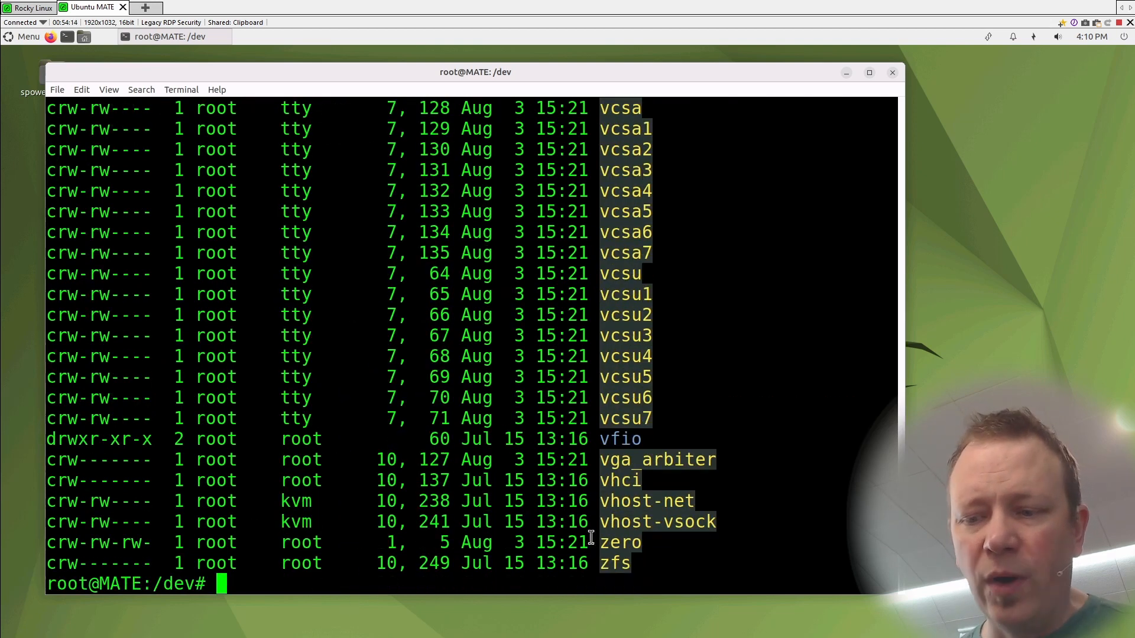
Scroll through the device listing, then cd back to root's home directory
double_click(619, 542)
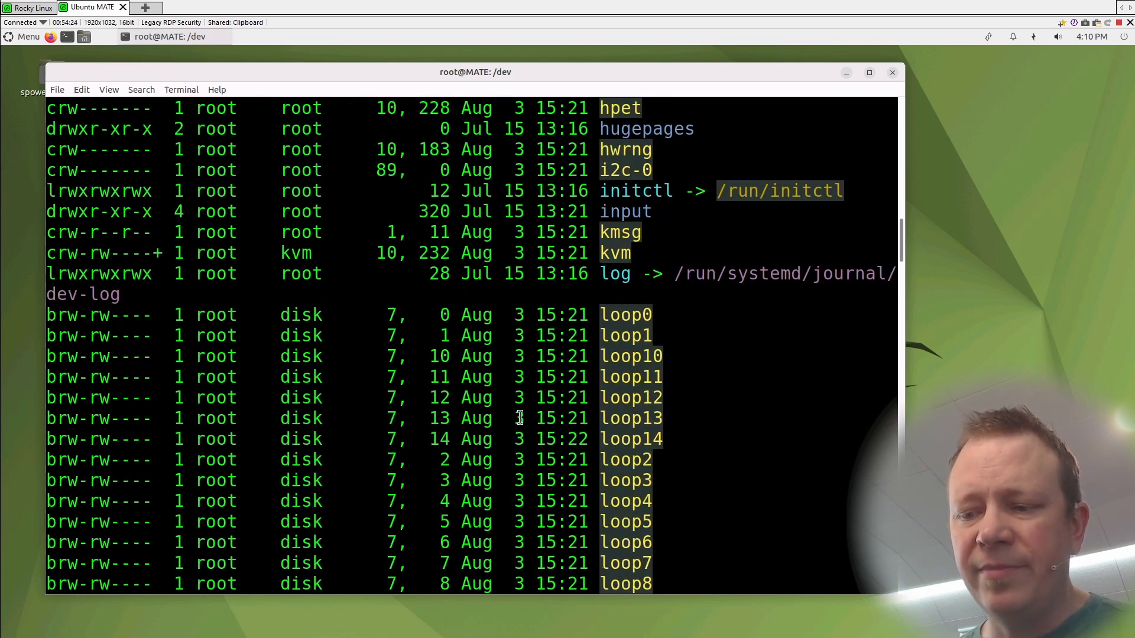
scroll("down", 3)
type("cd")
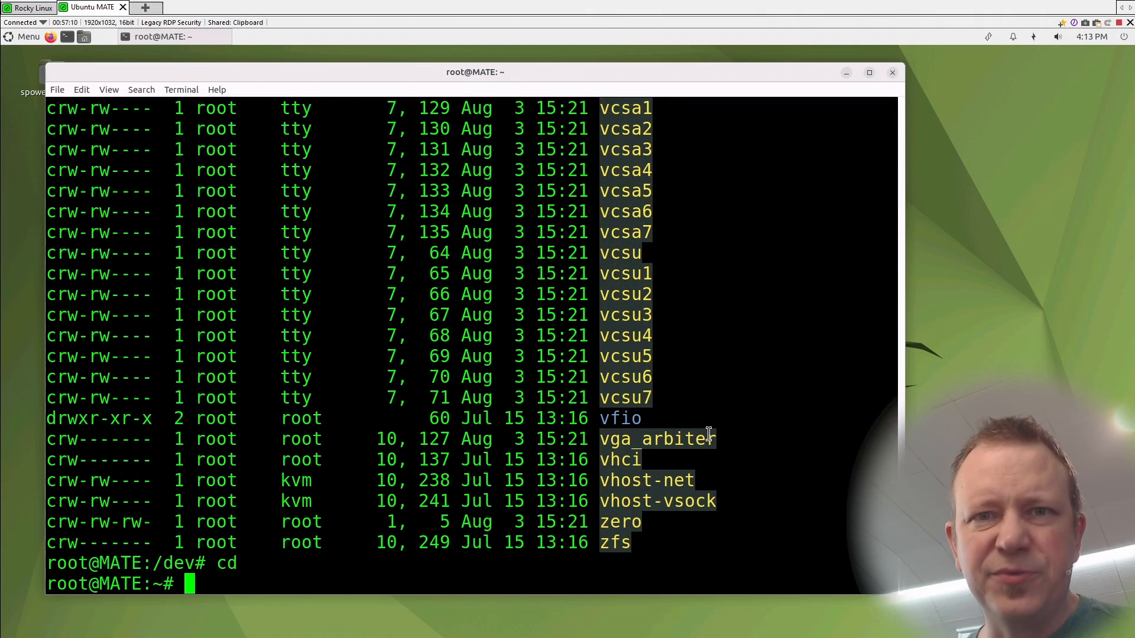
type("ls")
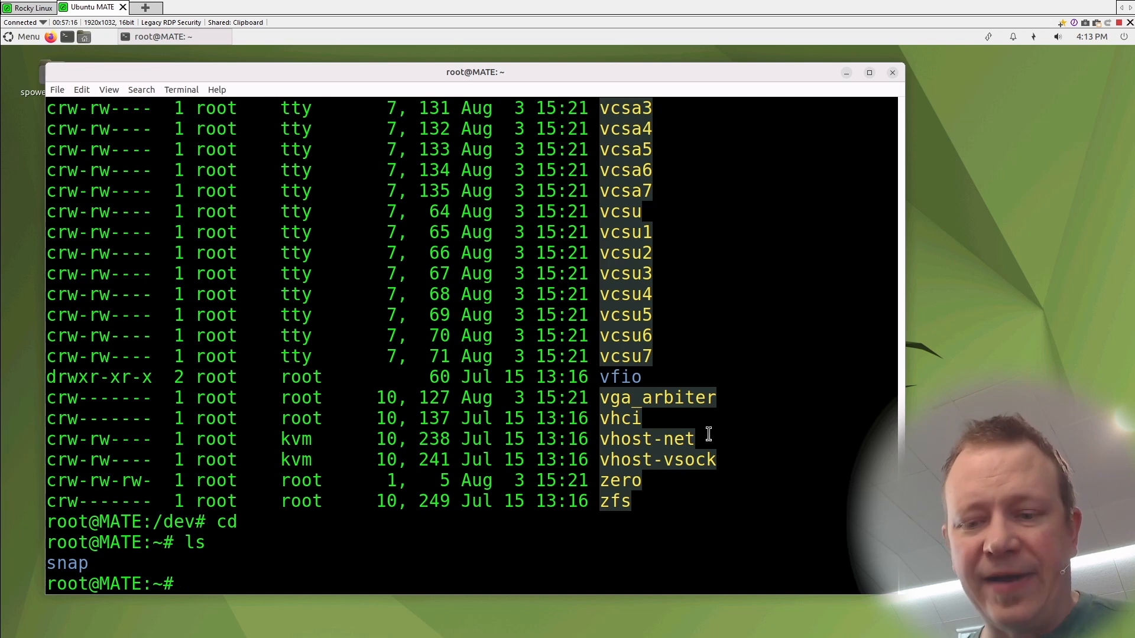
type("cat /")
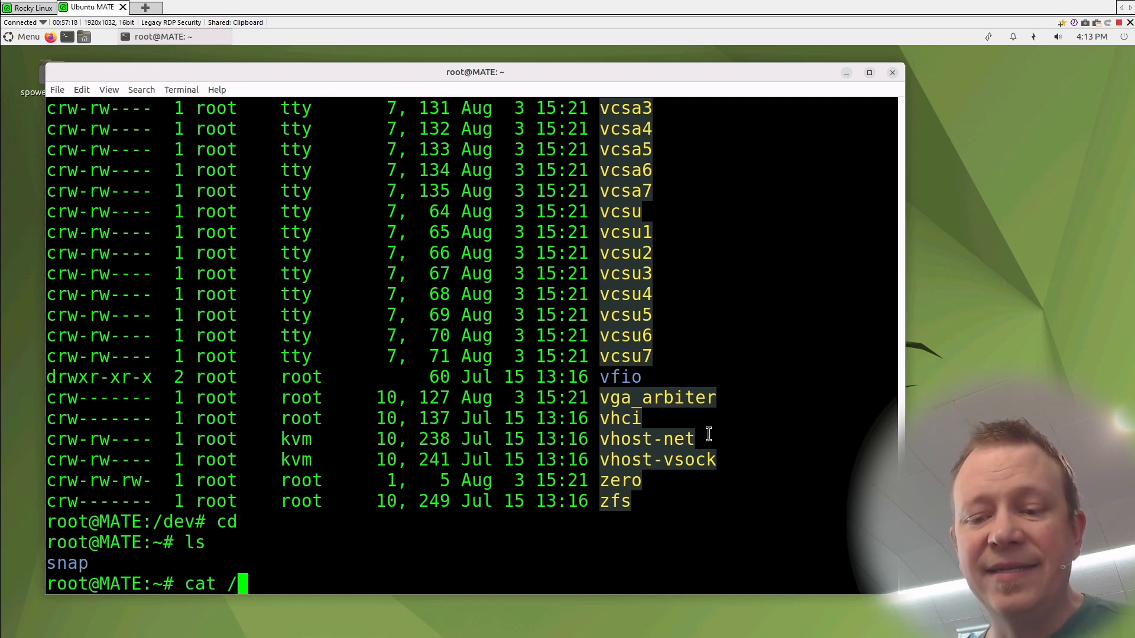
type("dev/zero > fi")
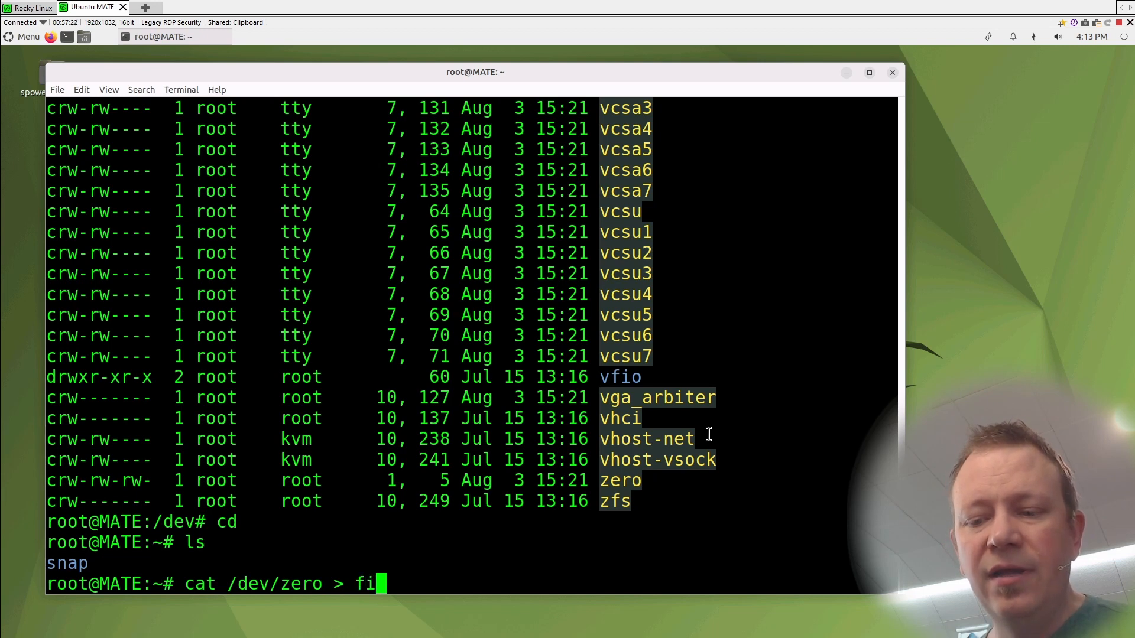
type("lename")
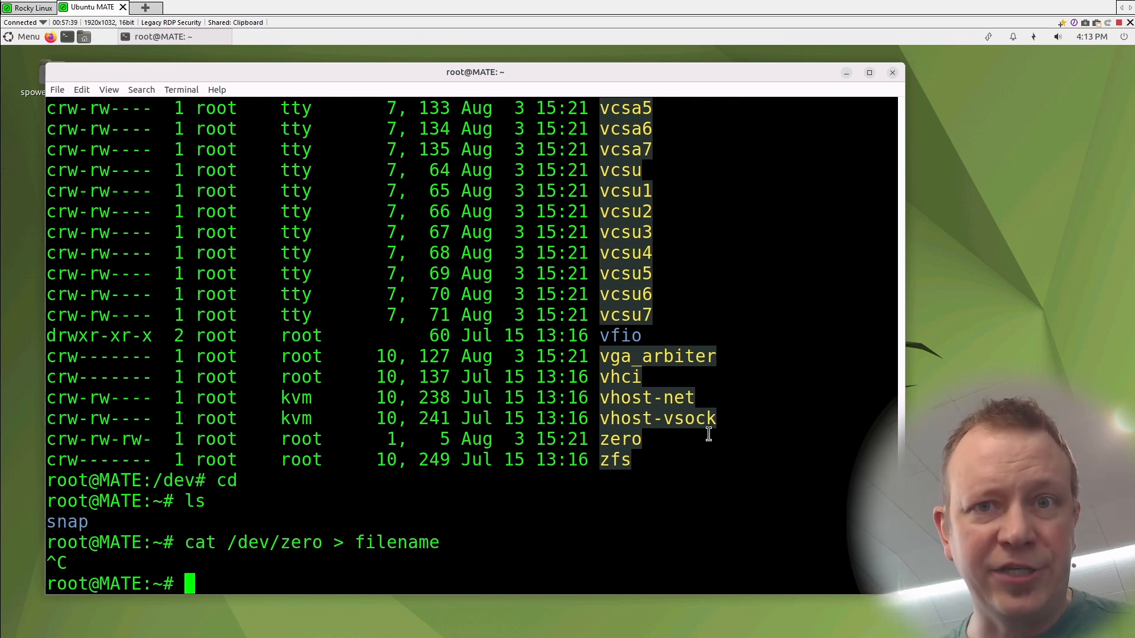
type("ls -l")
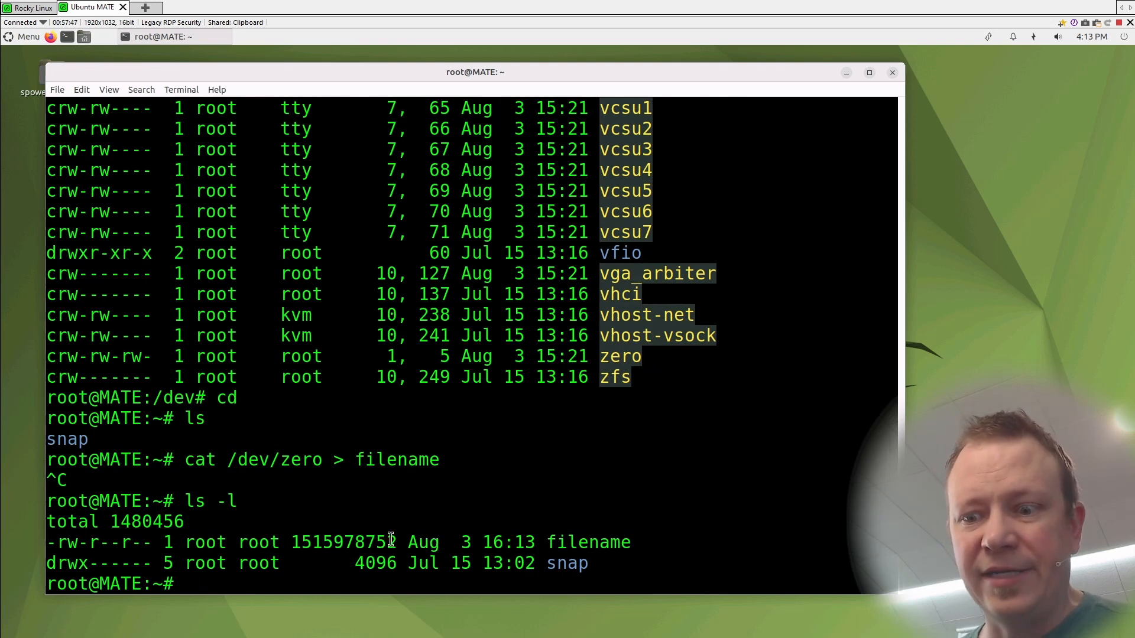
double_click(350, 542)
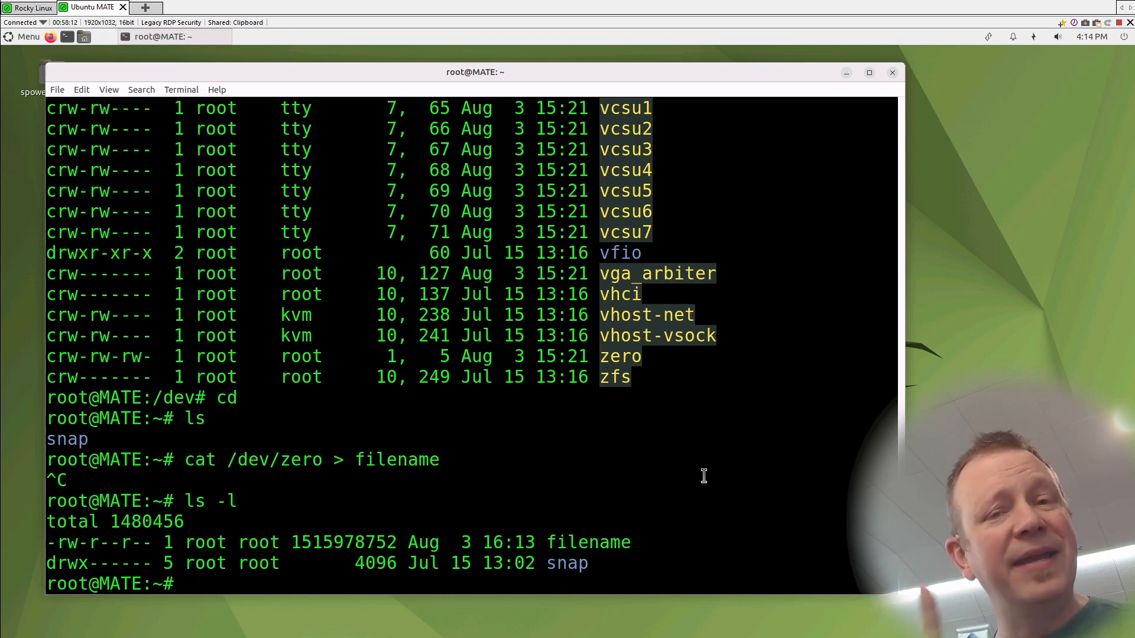
Delete the 1.5 GB 'filename', recreate it from /dev/null, and long-list it
type("rm")
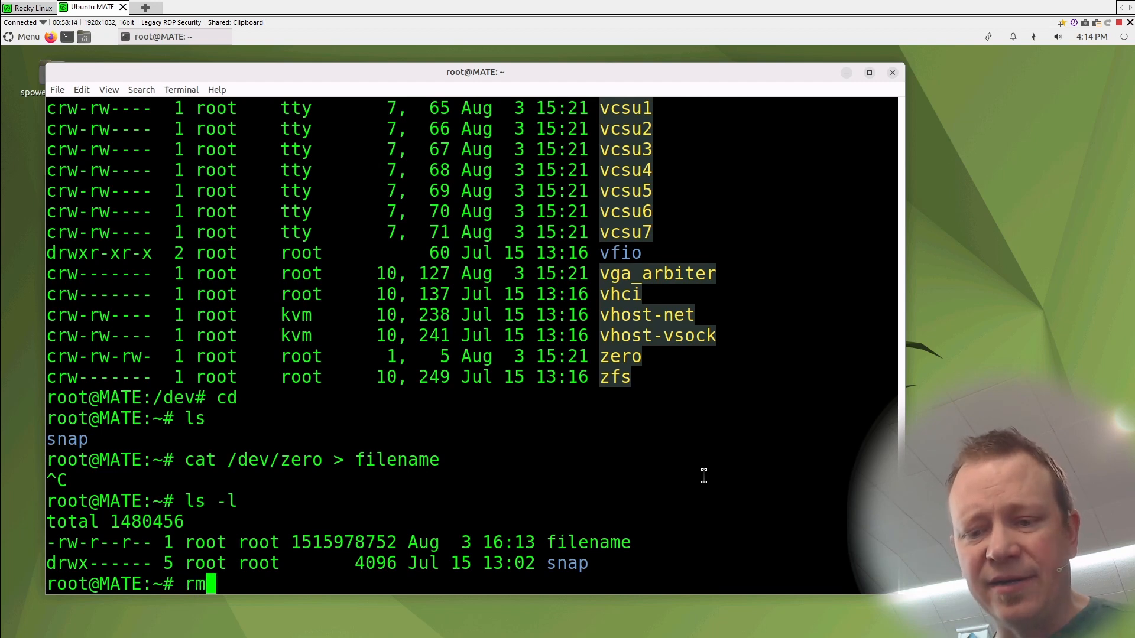
type("filename")
type("ls")
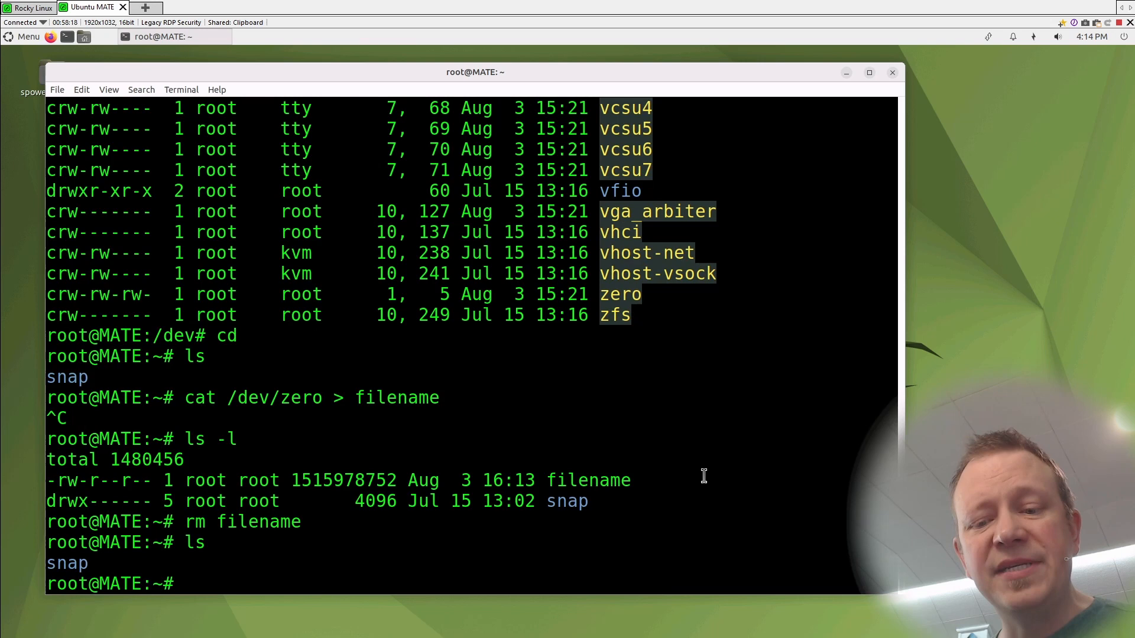
type("cat /dev/nul")
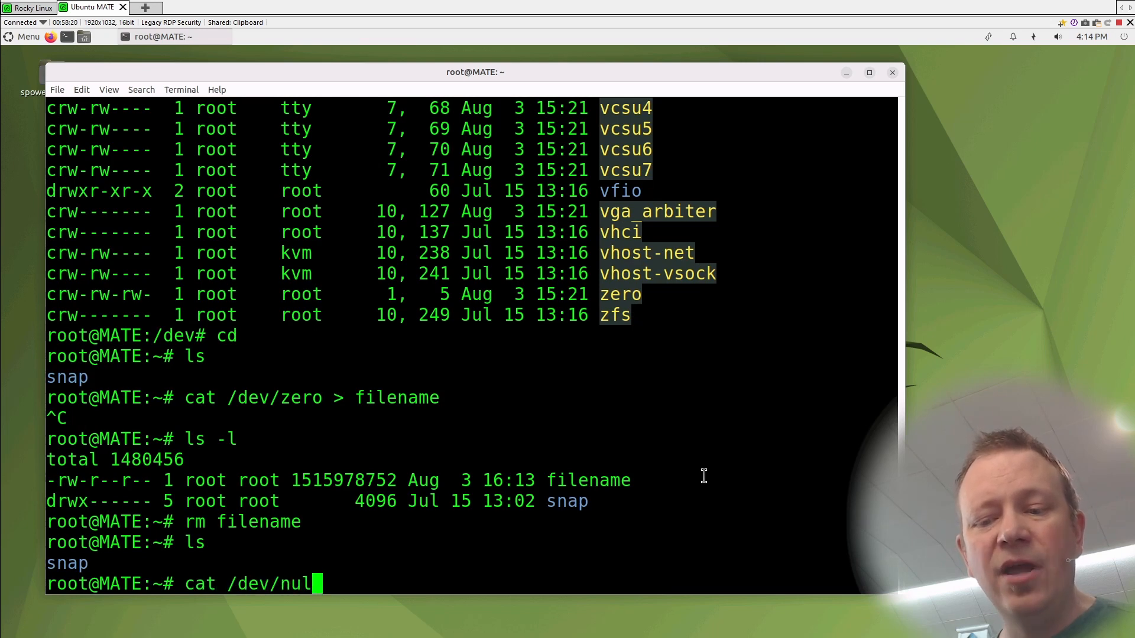
type("l >")
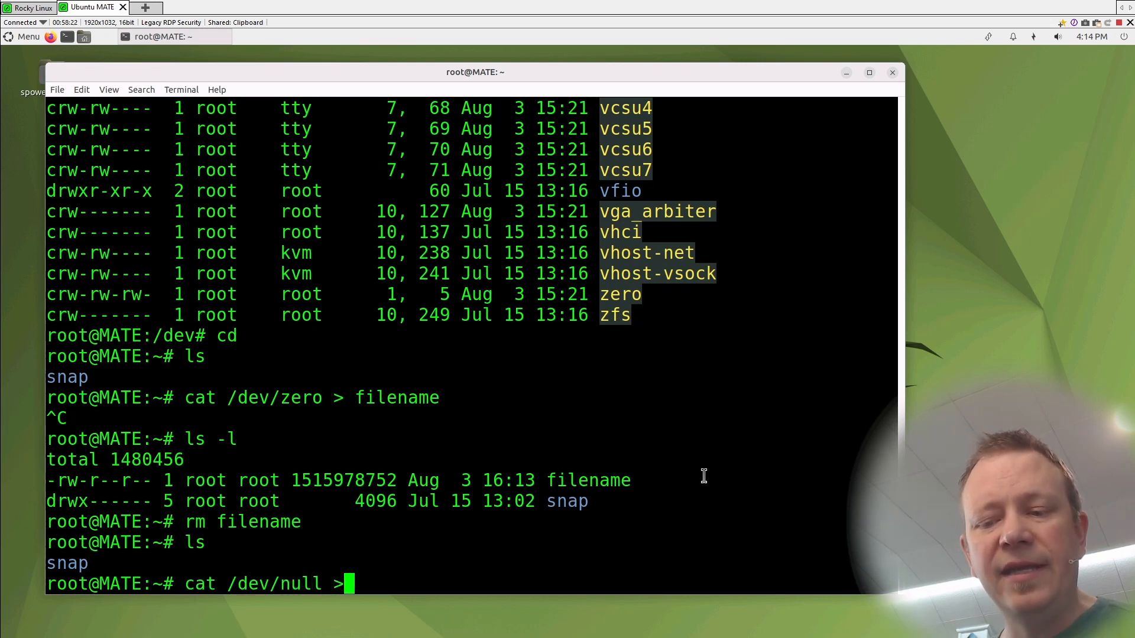
type("filename")
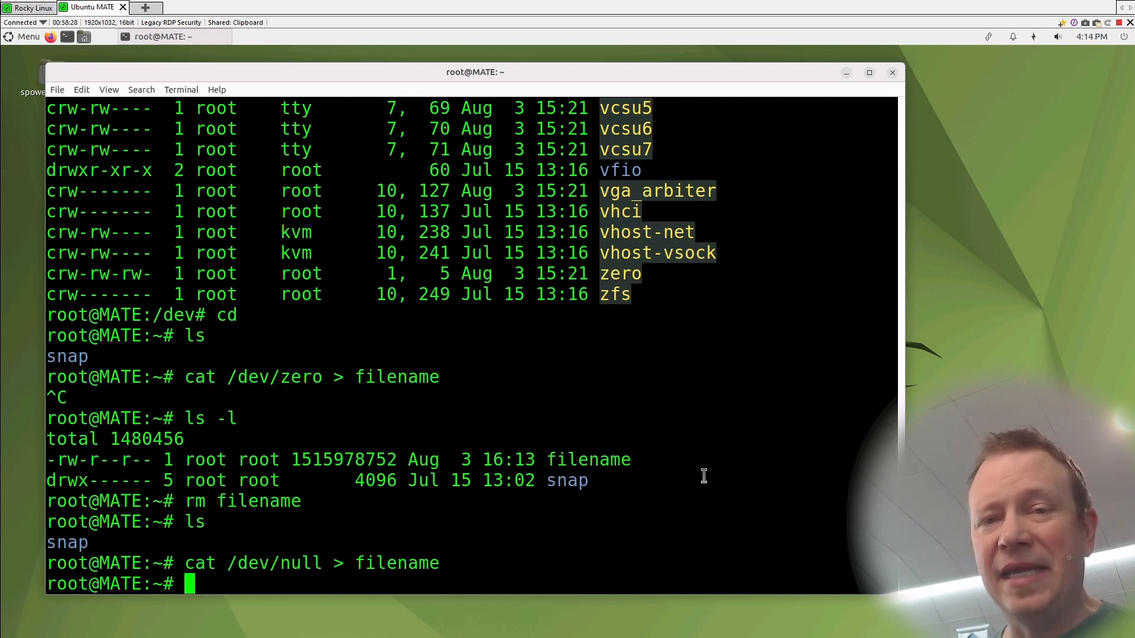
type("ls -l")
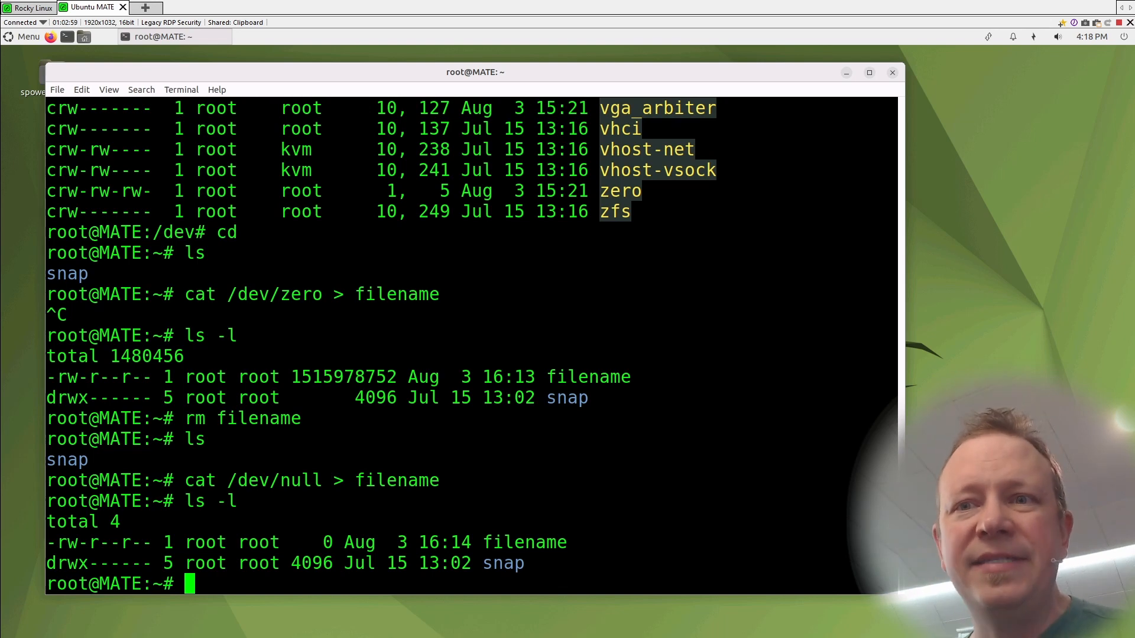
mouse_move(622, 453)
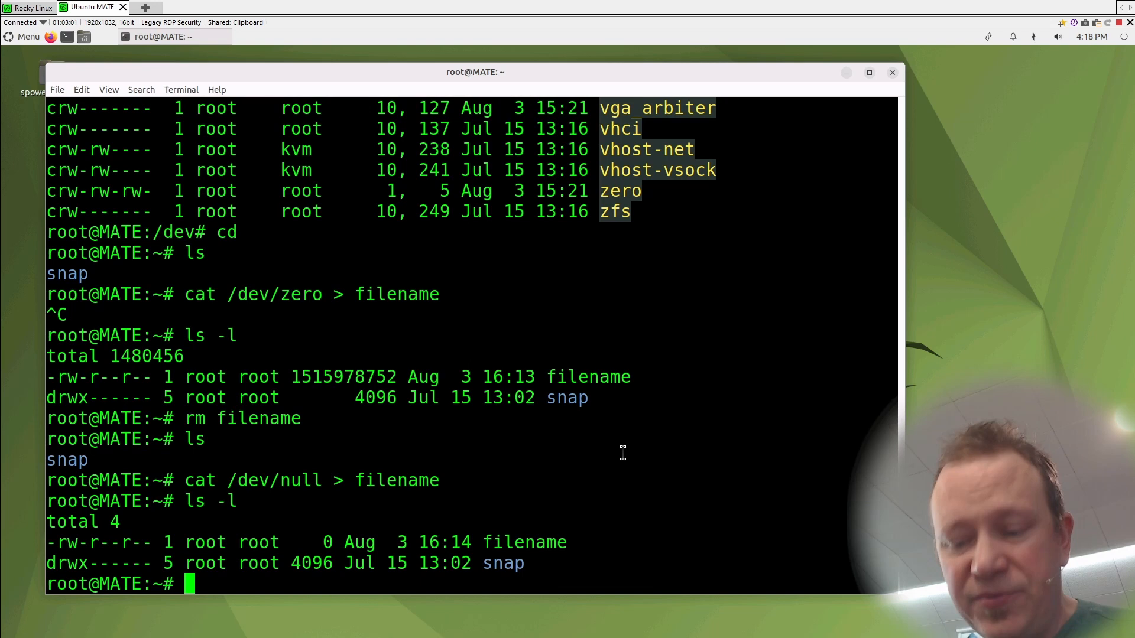
Filter ls -l /dev with grep random, then print a random number with echo $RANDOM
type("ls -l")
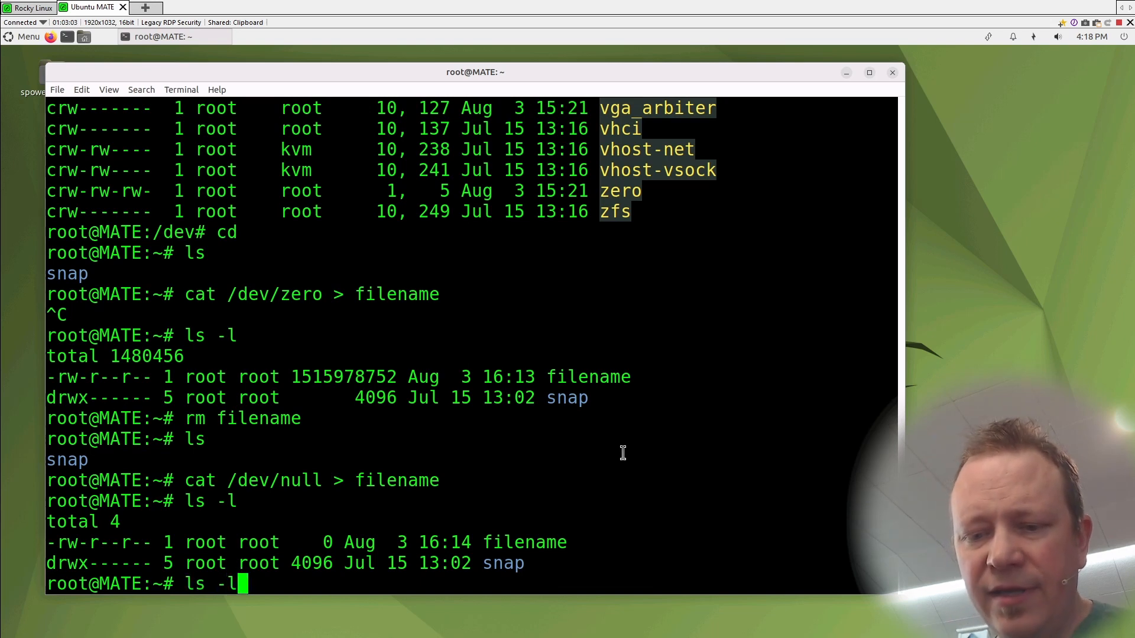
type("/dev")
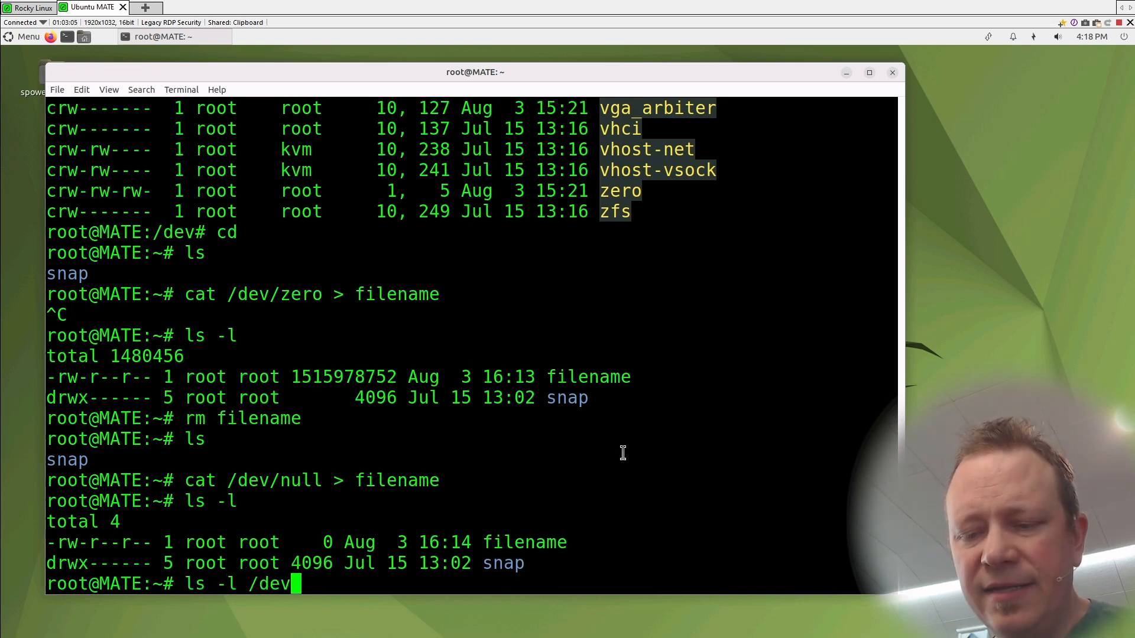
type("| grep random")
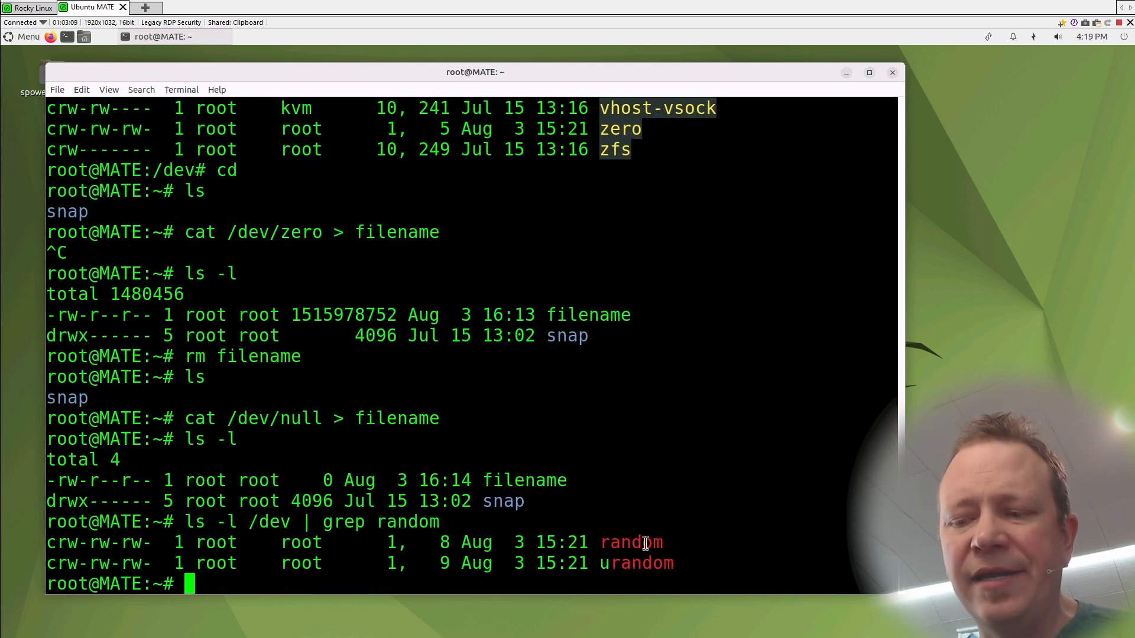
mouse_move(497, 546)
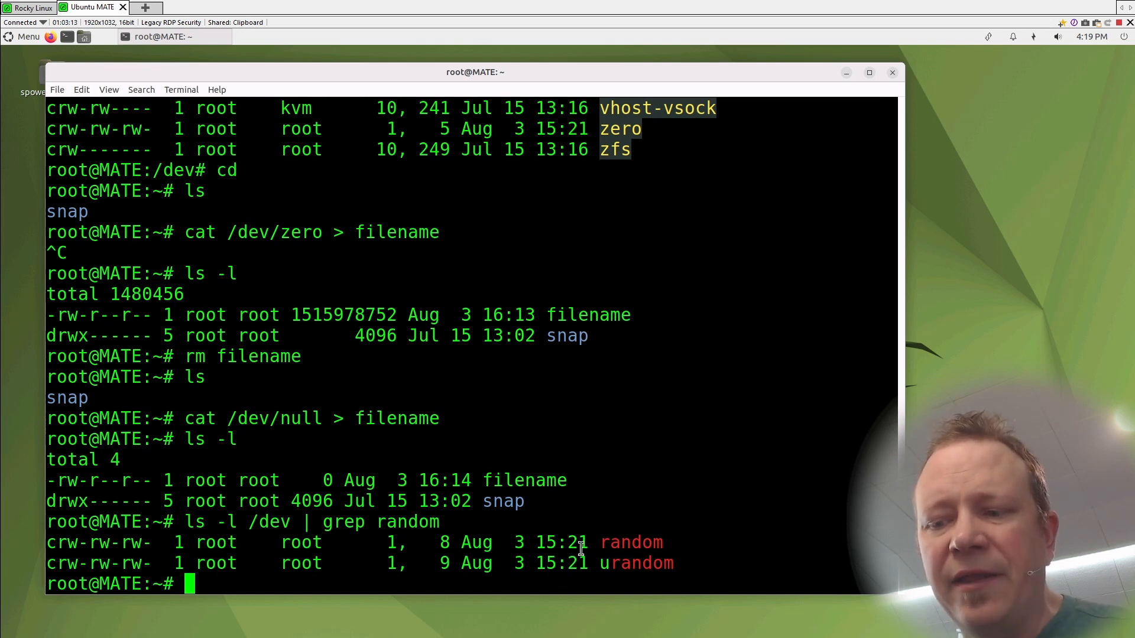
mouse_move(657, 411)
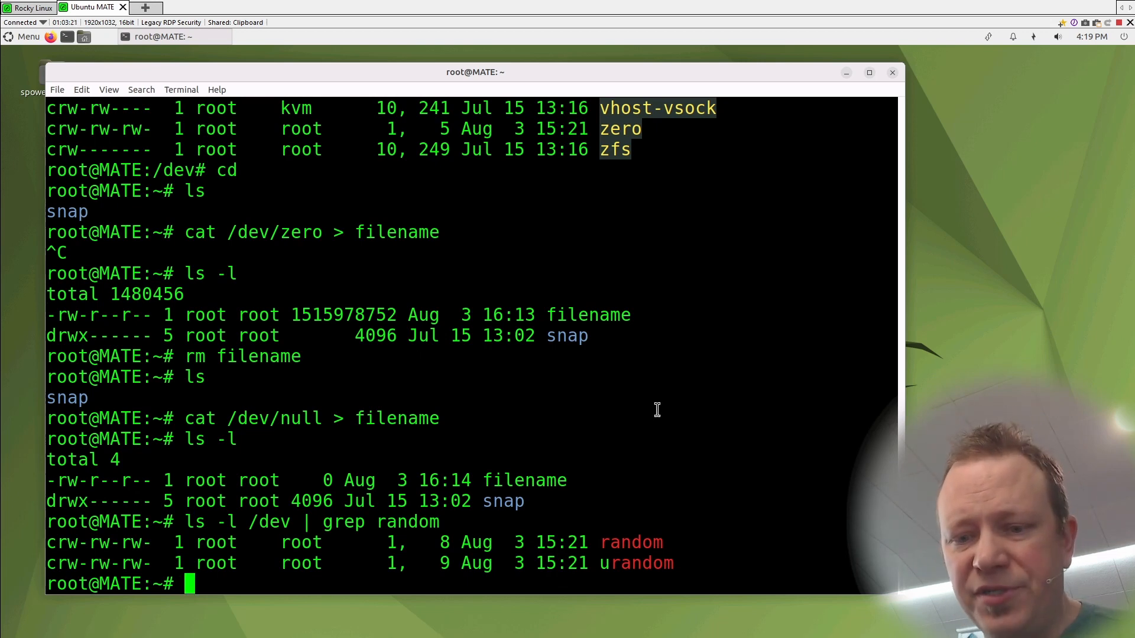
type("echo $RANDOM")
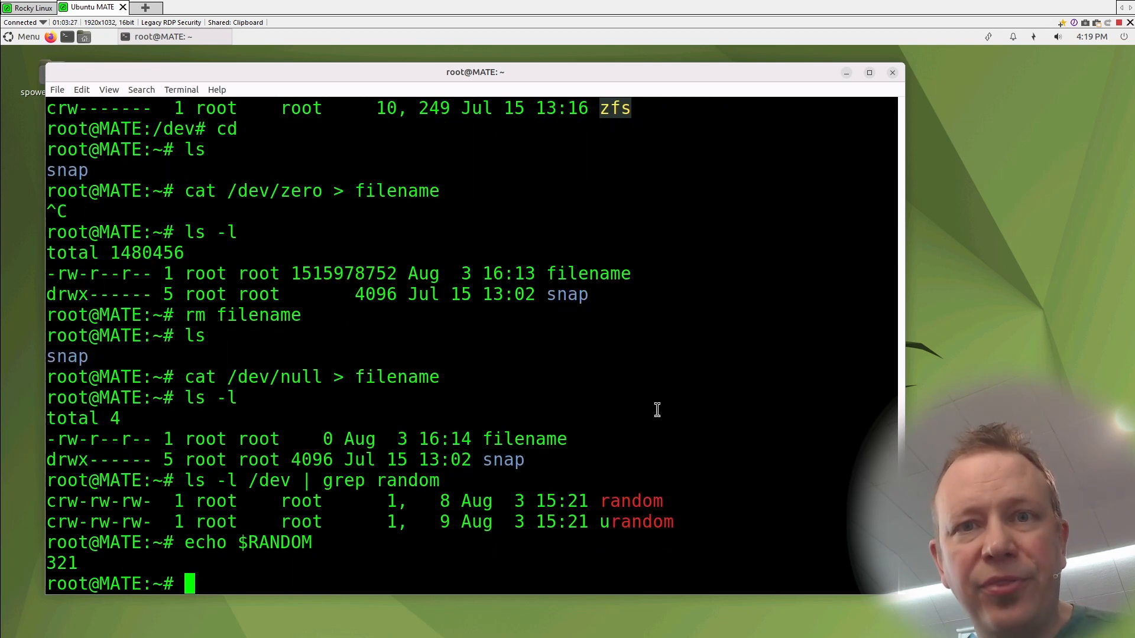
type("echo $RANDOM")
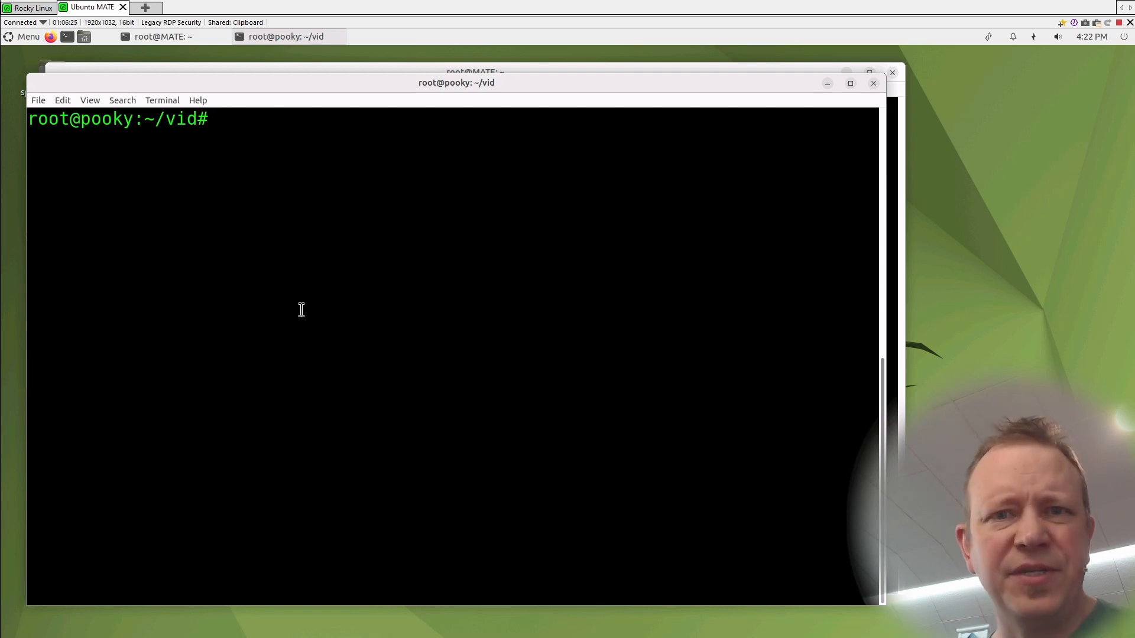
Start an ls command at root's prompt on pooky in ~/vid
type("ls")
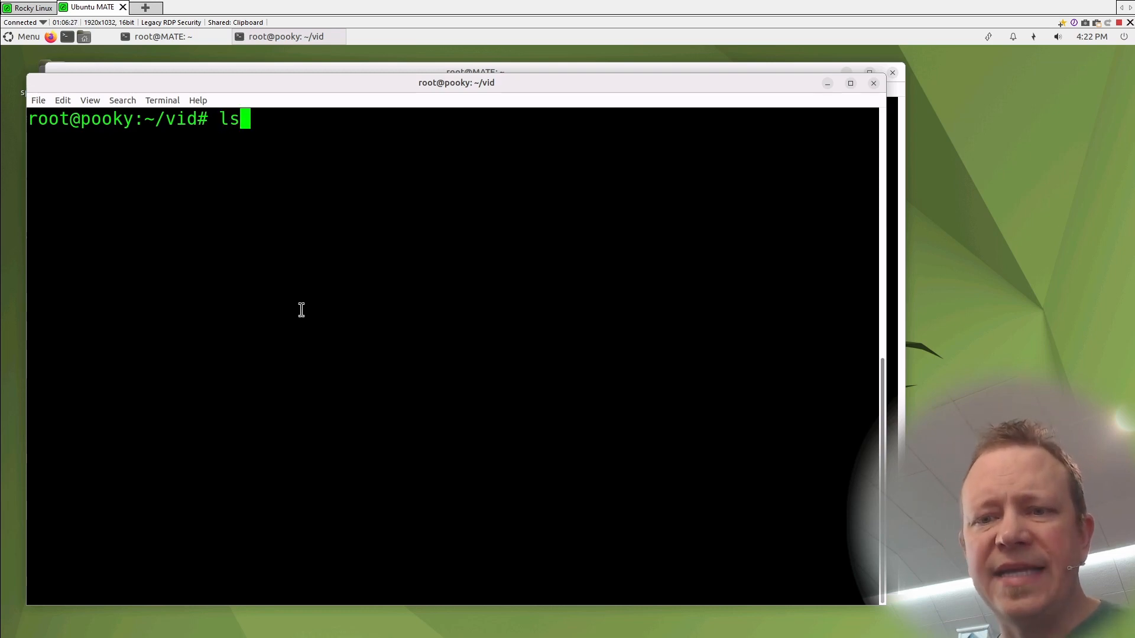
Run lspci, clear, then grep -i network to show two Intel 82574L controllers
type("pci")
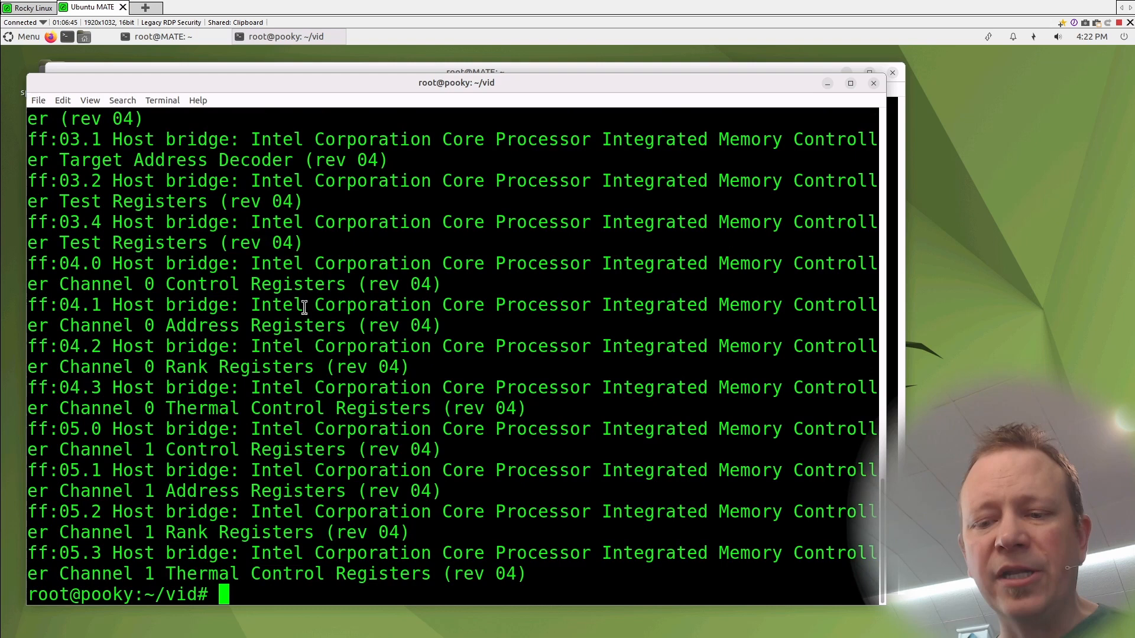
type("clear")
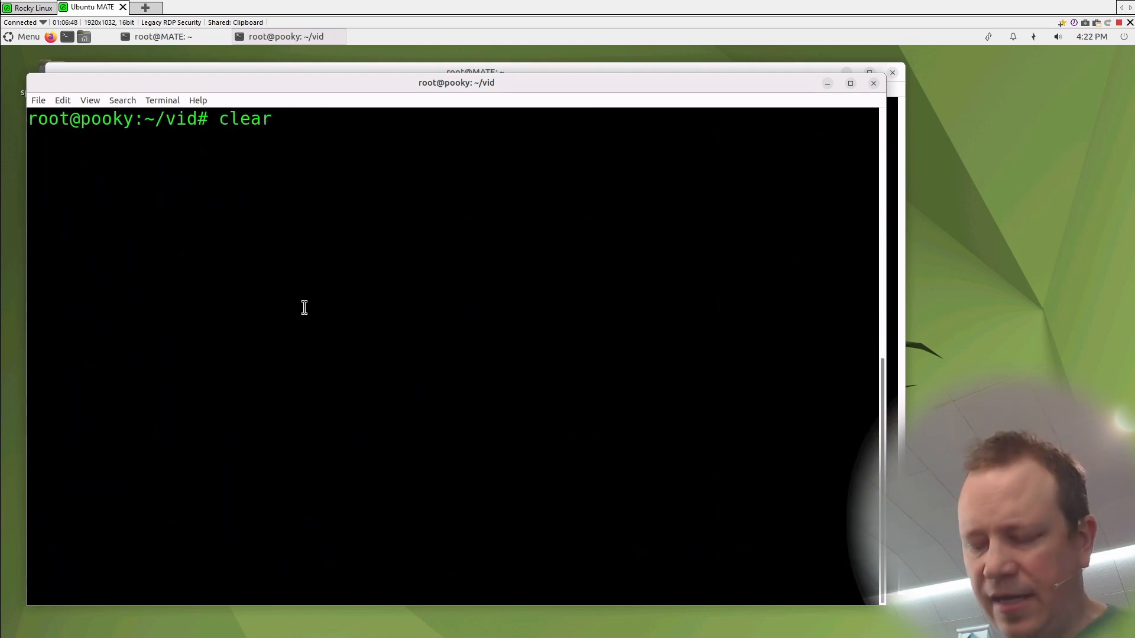
type("lspci |")
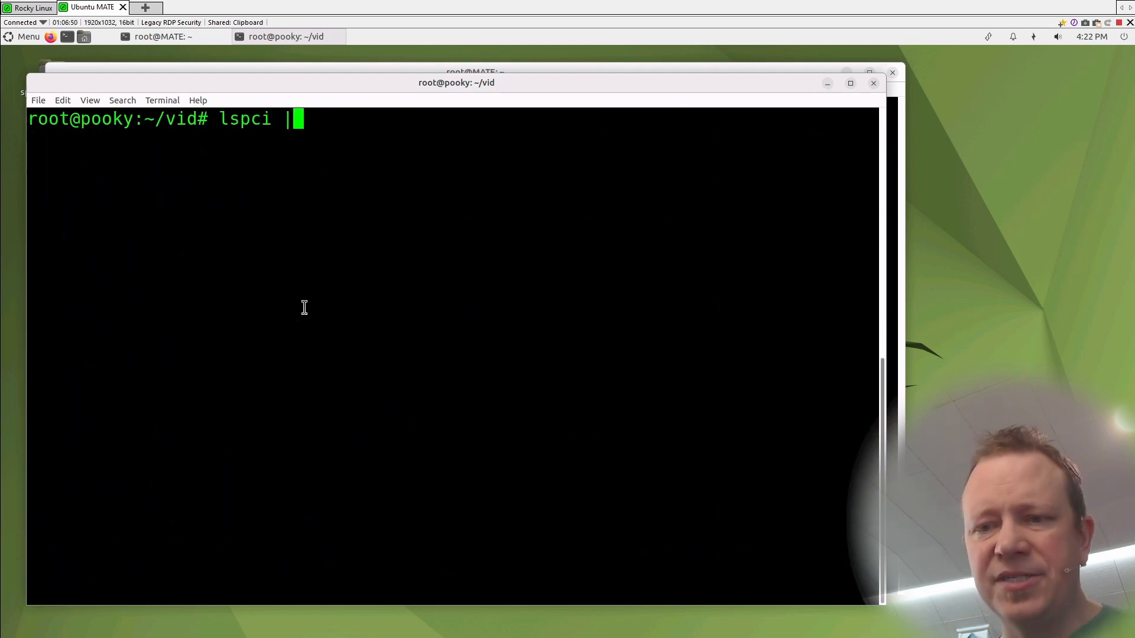
type("grep -i")
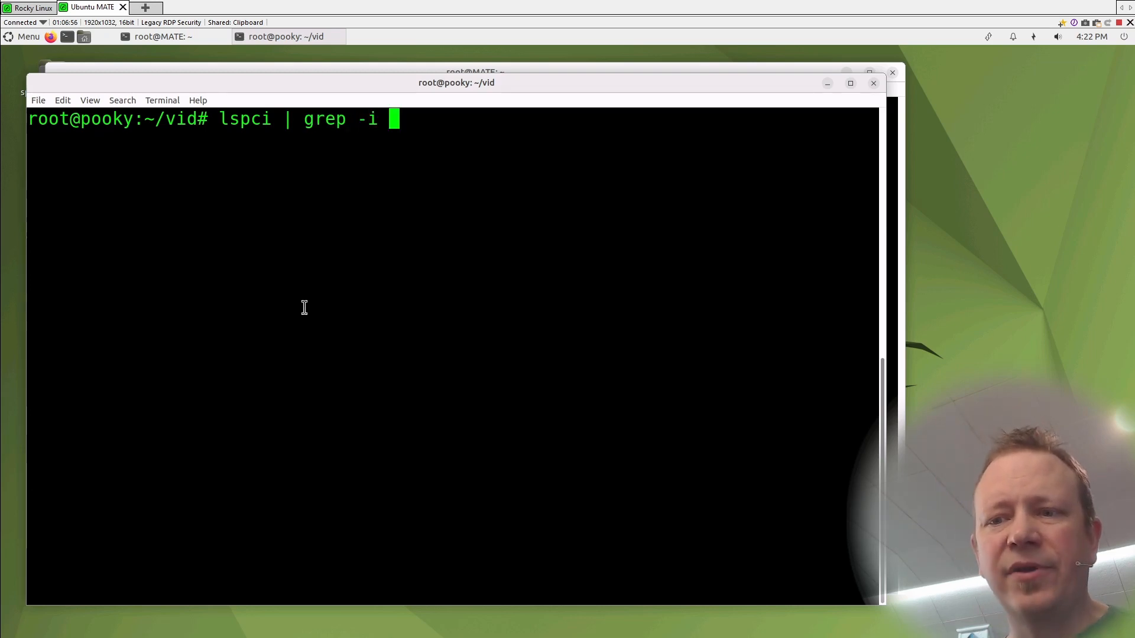
type("net")
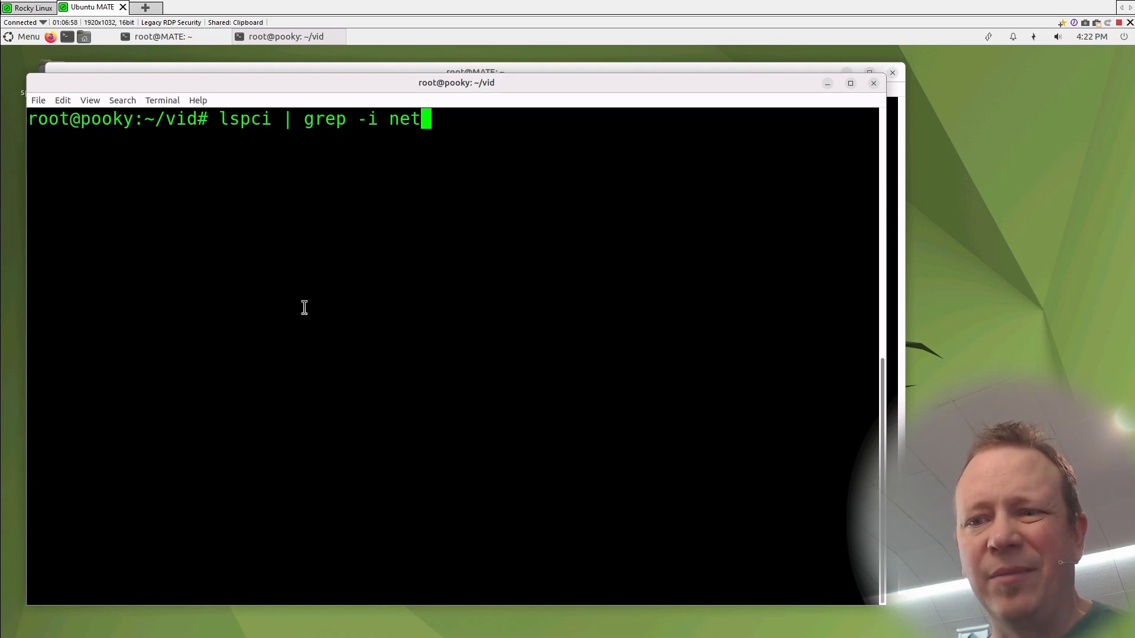
type("work")
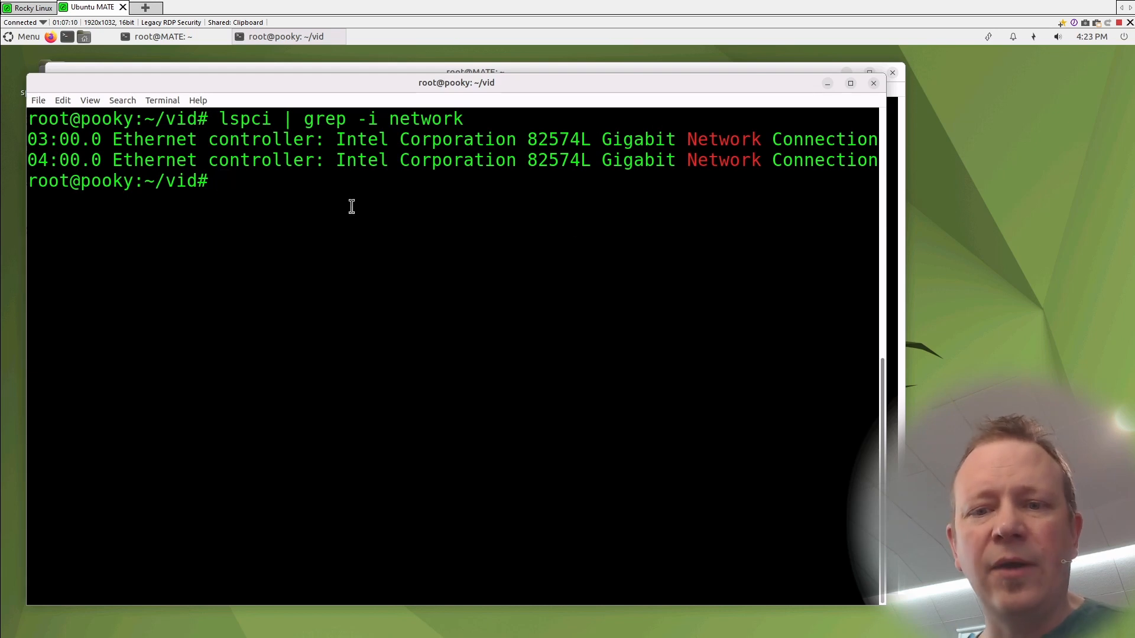
mouse_move(353, 286)
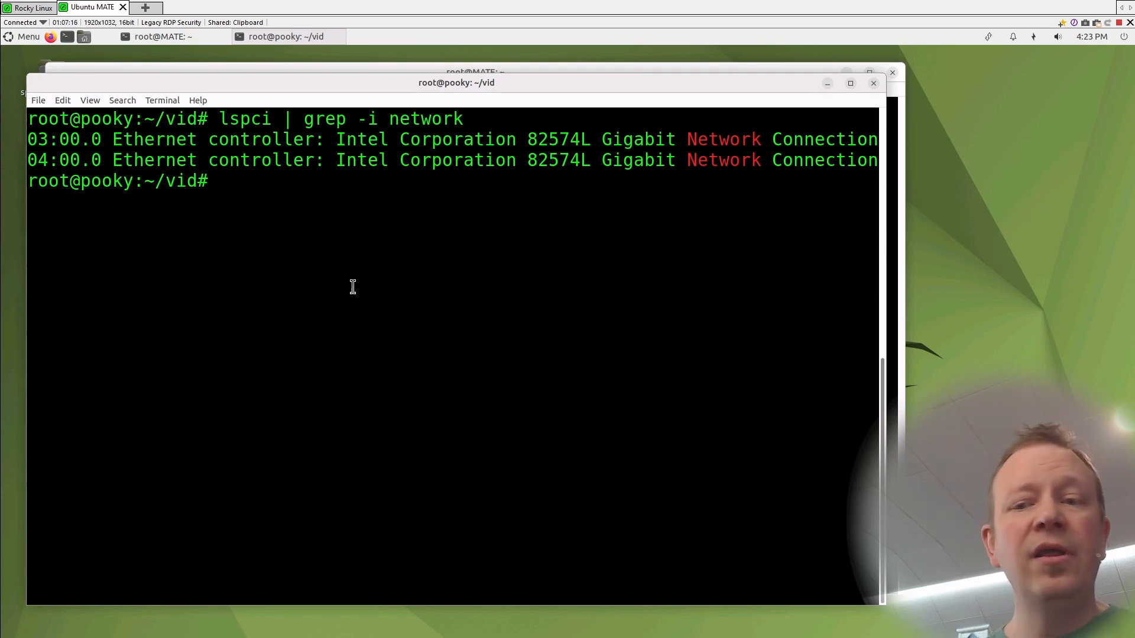
Run lsusb to show the Broadcom Bluetooth 4.0 adapter and root hubs
type("lsusb")
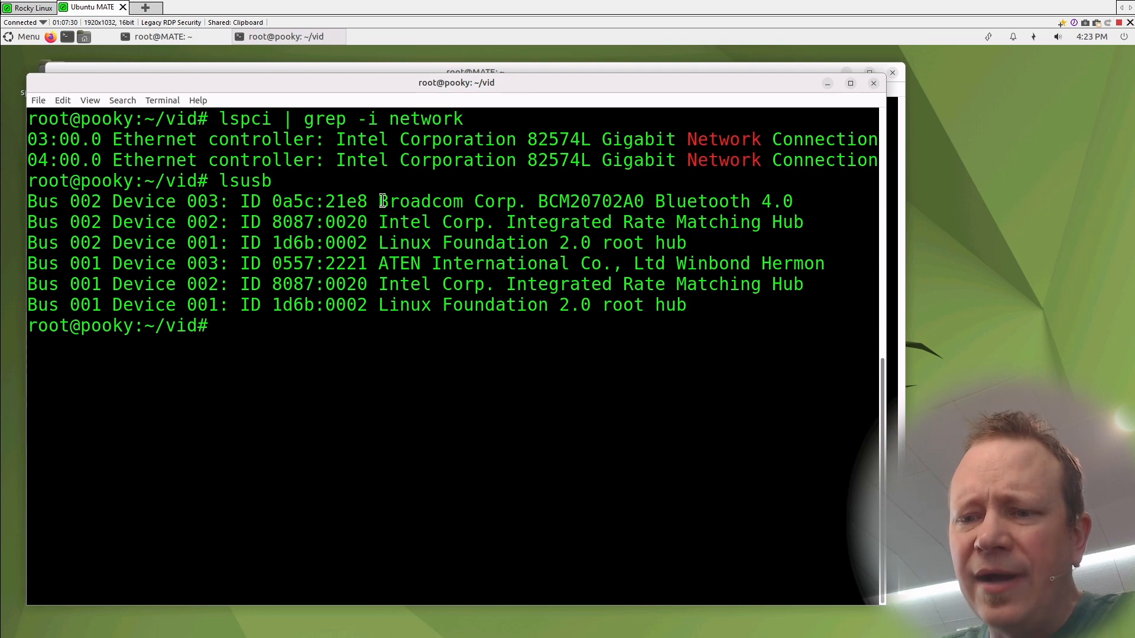
left_click_drag(379, 201, 793, 201)
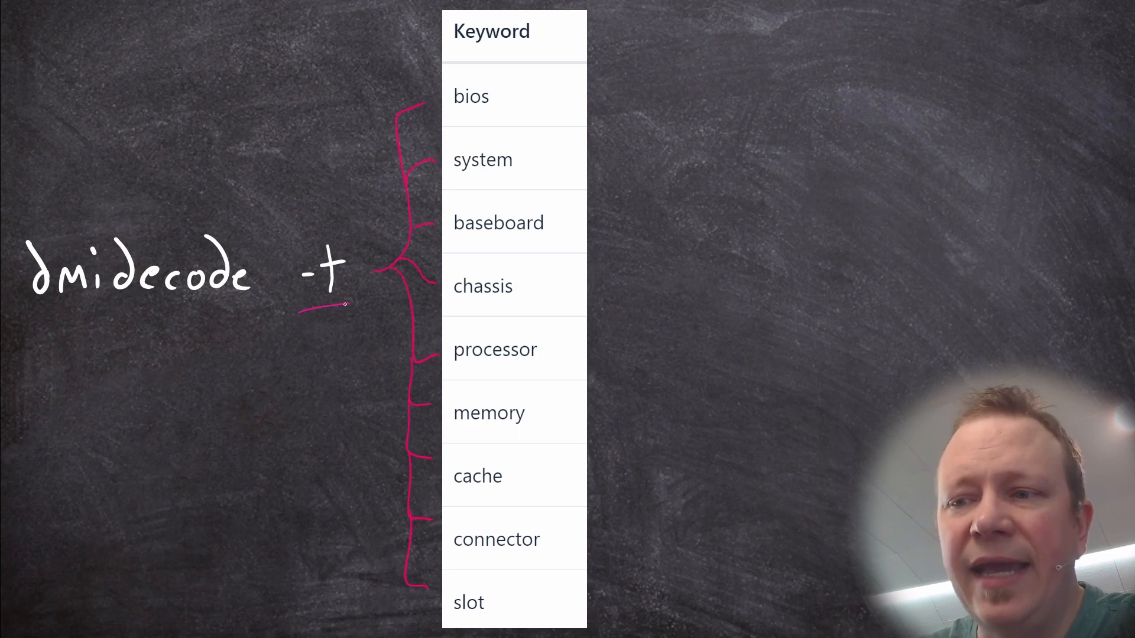
On the chalkboard, underline -t in 'dmidecode -t' and brace it to the bios-through-slot keywords
left_click_drag(610, 65, 648, 624)
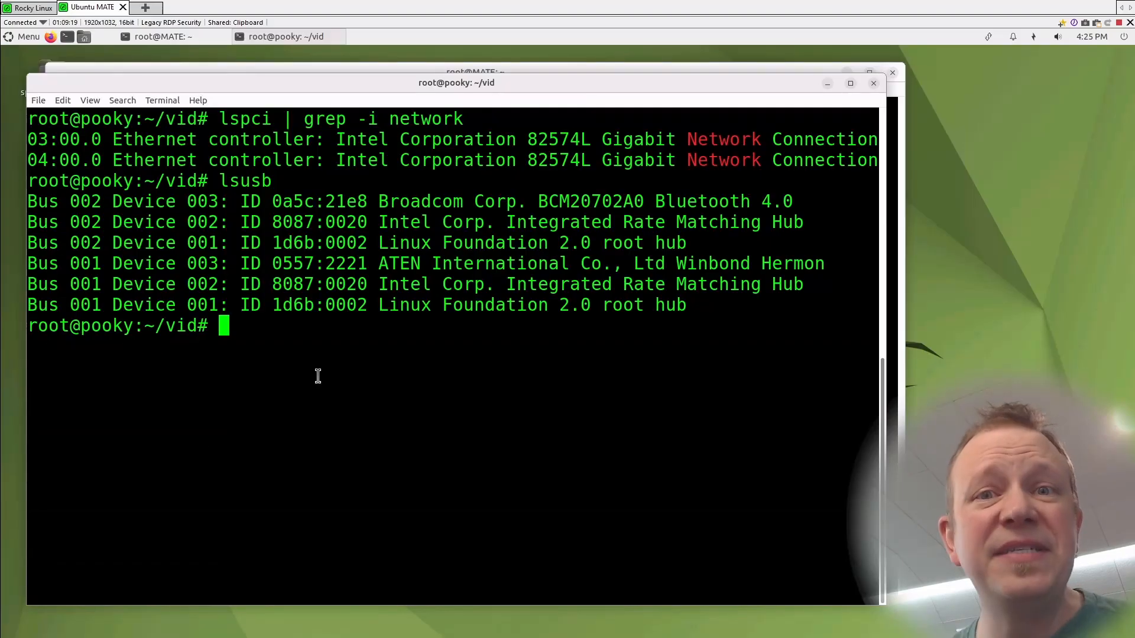
Run dmidecode and scroll the DMI tables down to the 24 GB physical memory array
type("dmi")
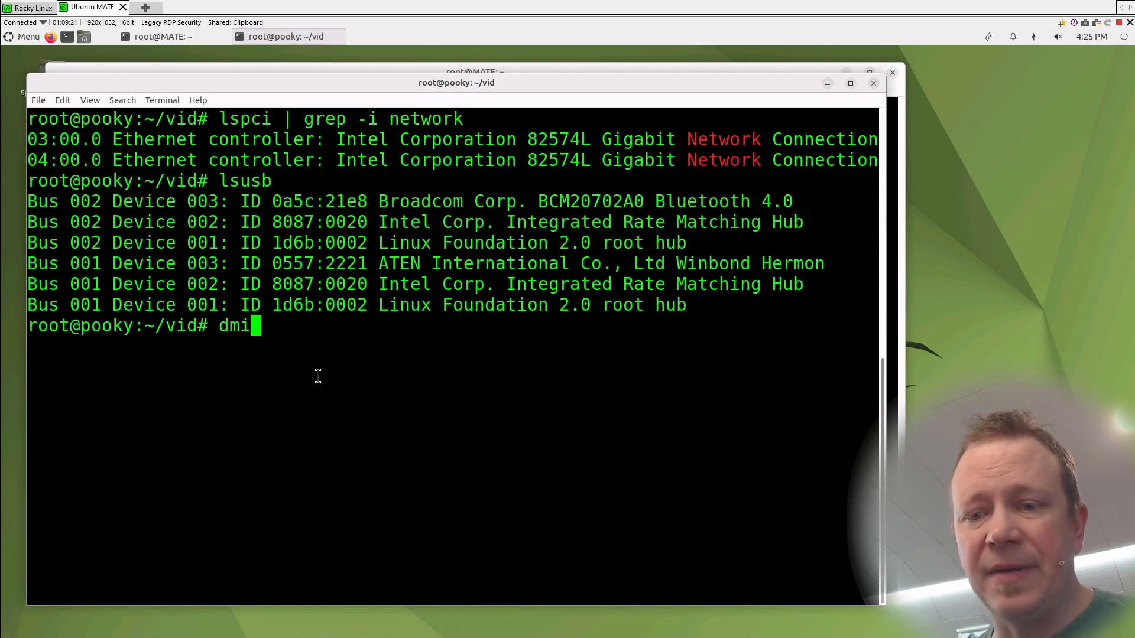
type("decode")
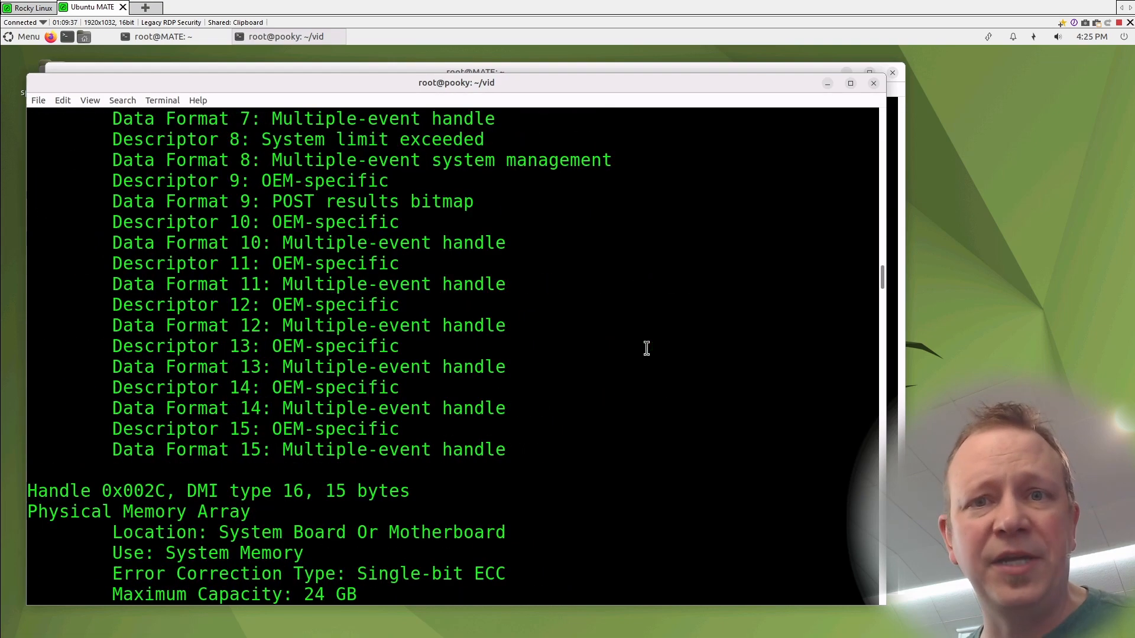
scroll("down", 3)
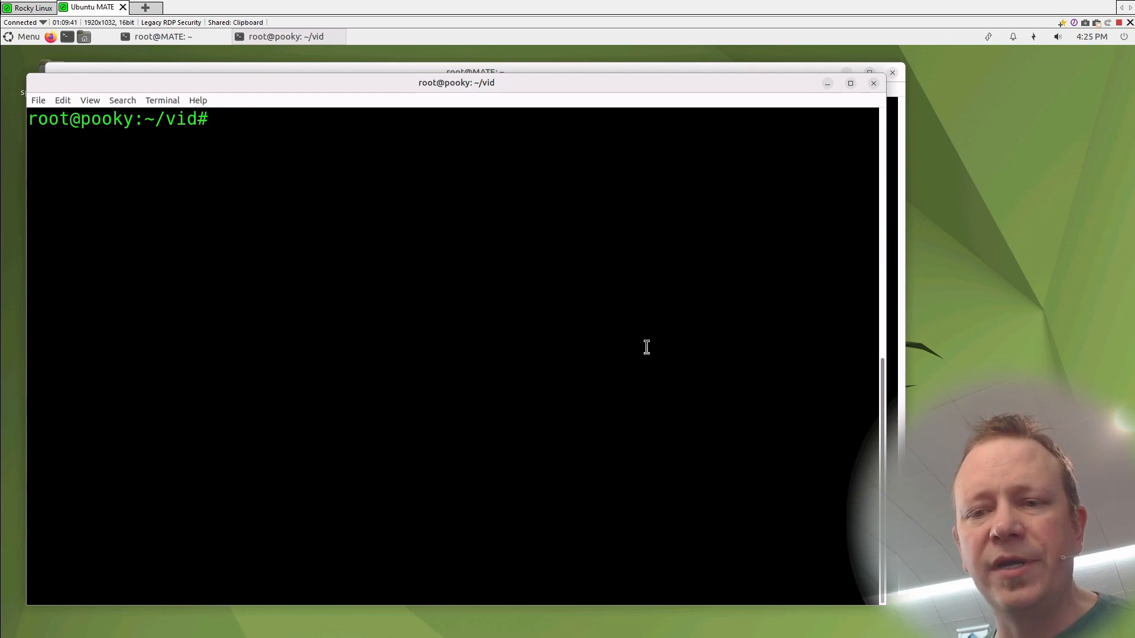
Run dmidecode -t processor and highlight the Intel Xeon X3470 model name
type("dmidecode -t pr")
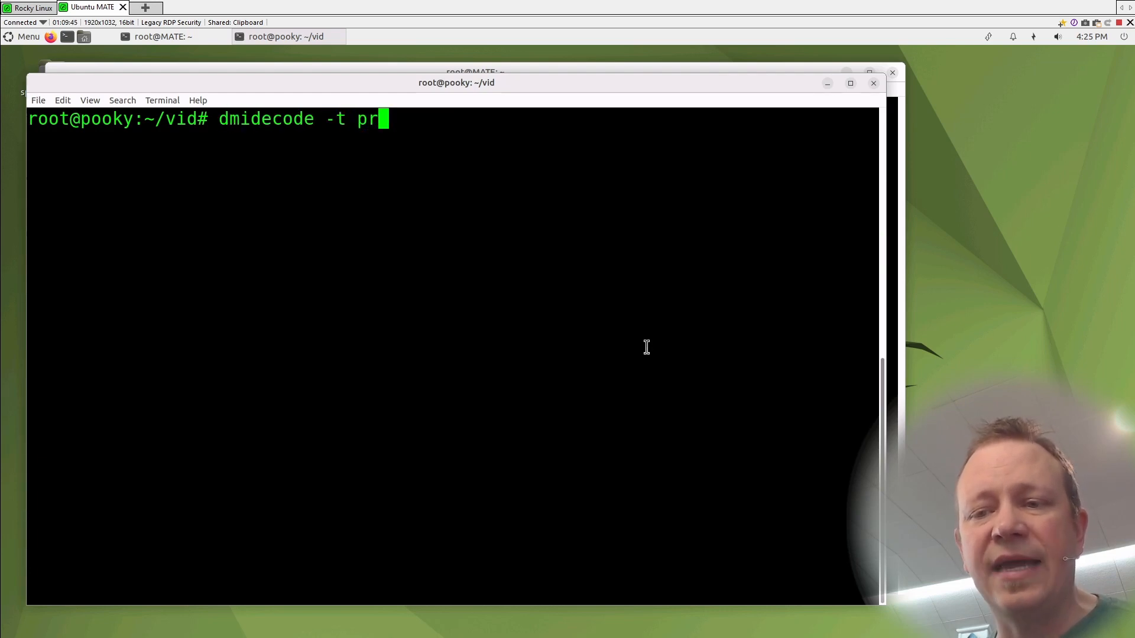
type("ocessor")
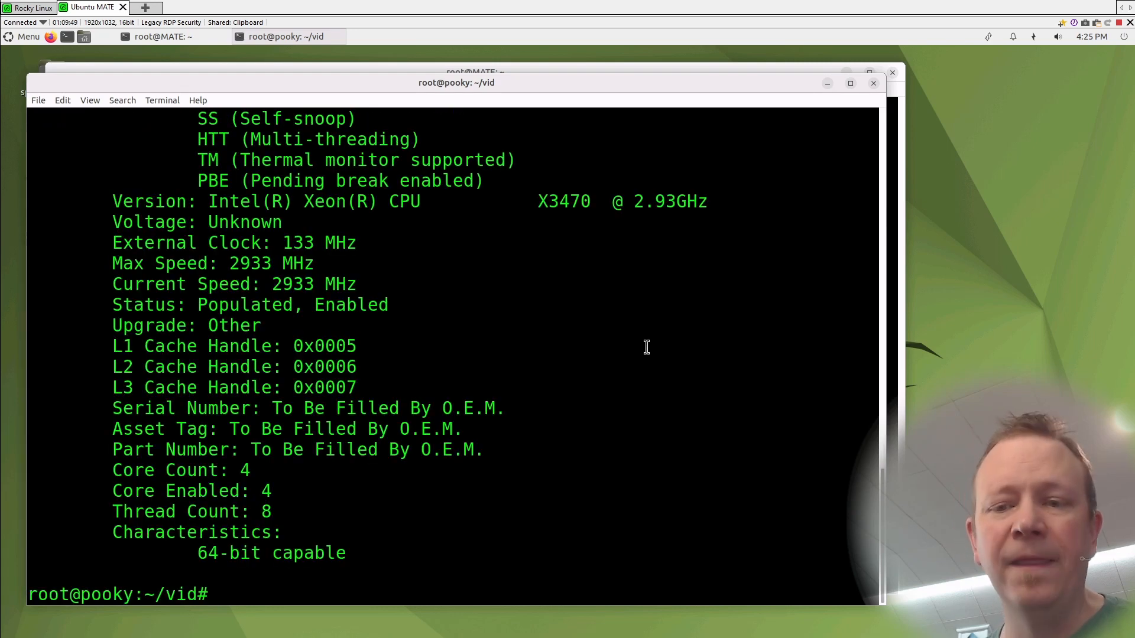
mouse_move(519, 404)
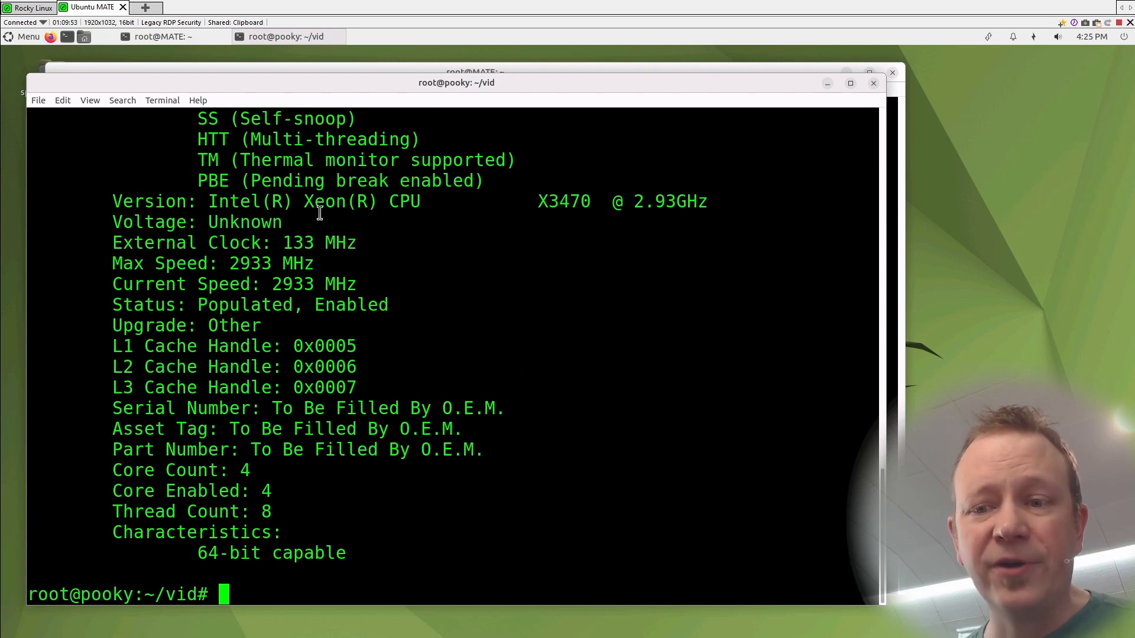
double_click(340, 201)
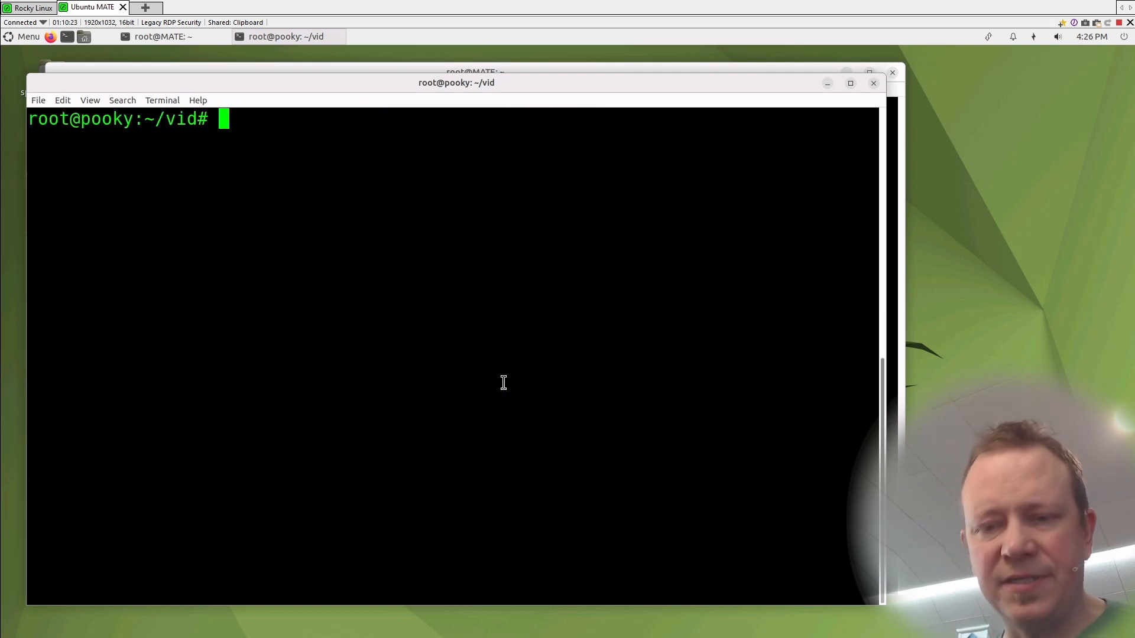
Run dmidecode -t memory | more and advance to the next page of memory details
type("dmidecode -t")
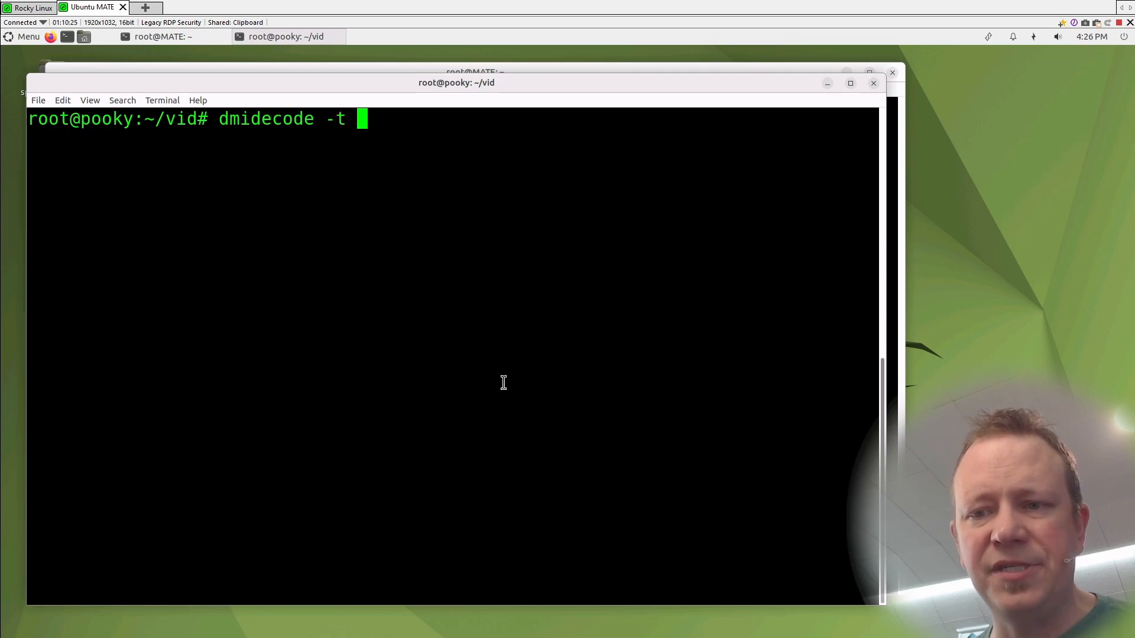
type("memory")
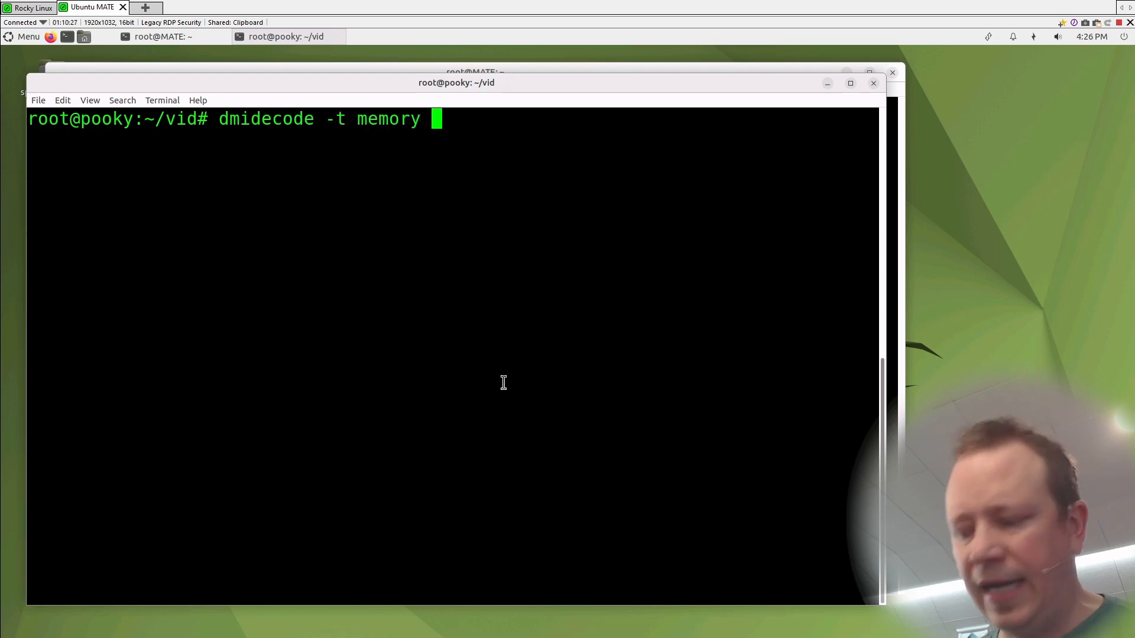
type("| m")
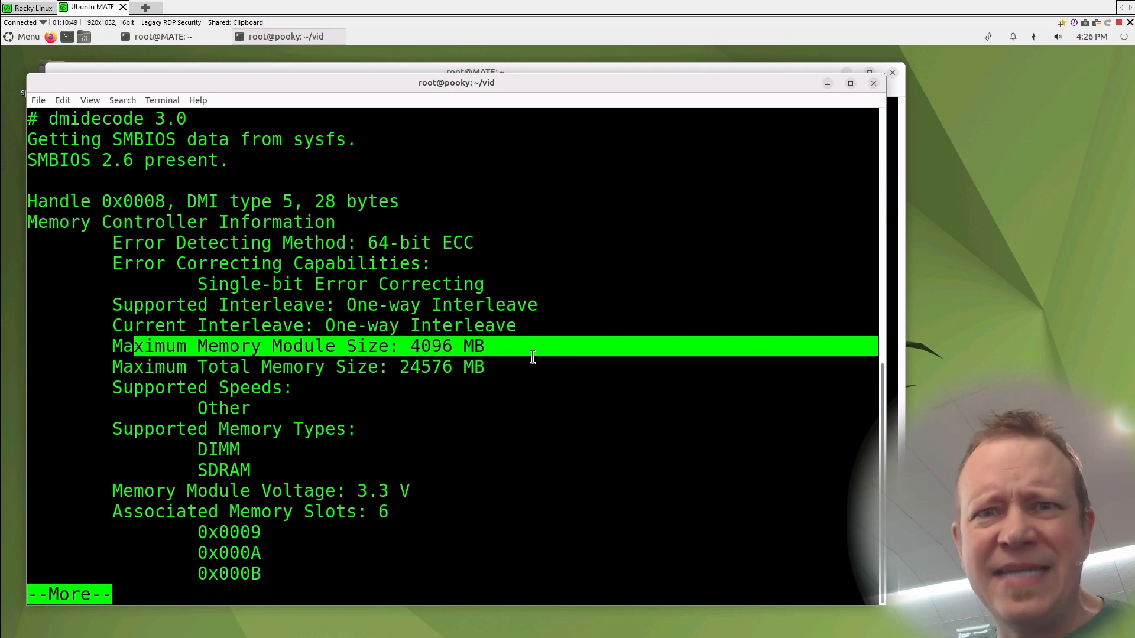
mouse_move(522, 345)
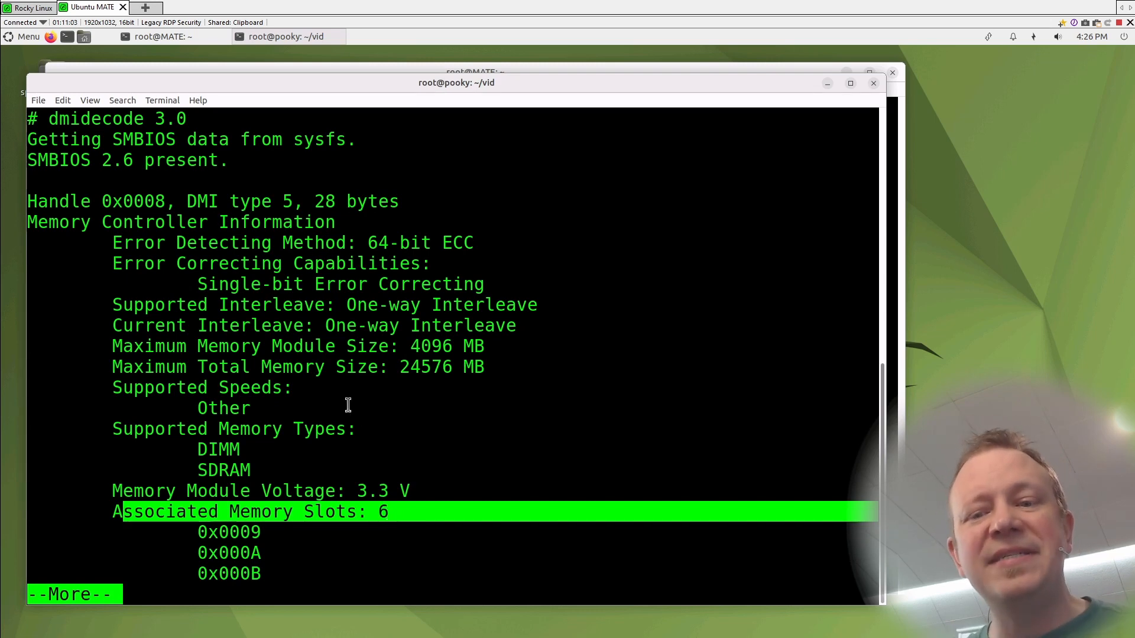
mouse_move(473, 242)
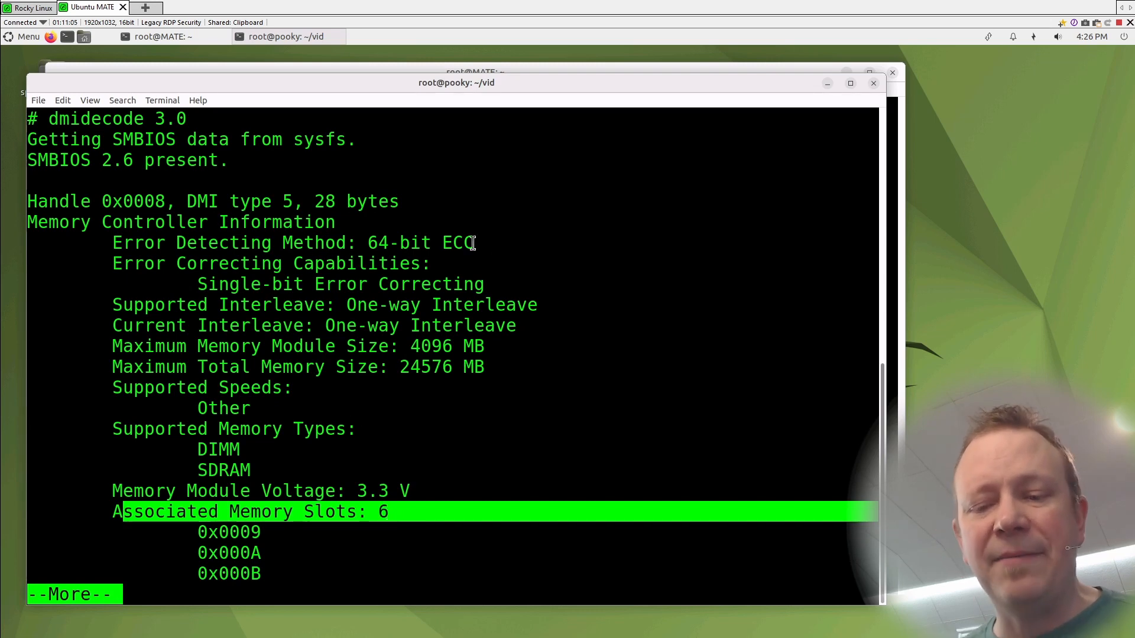
key("space")
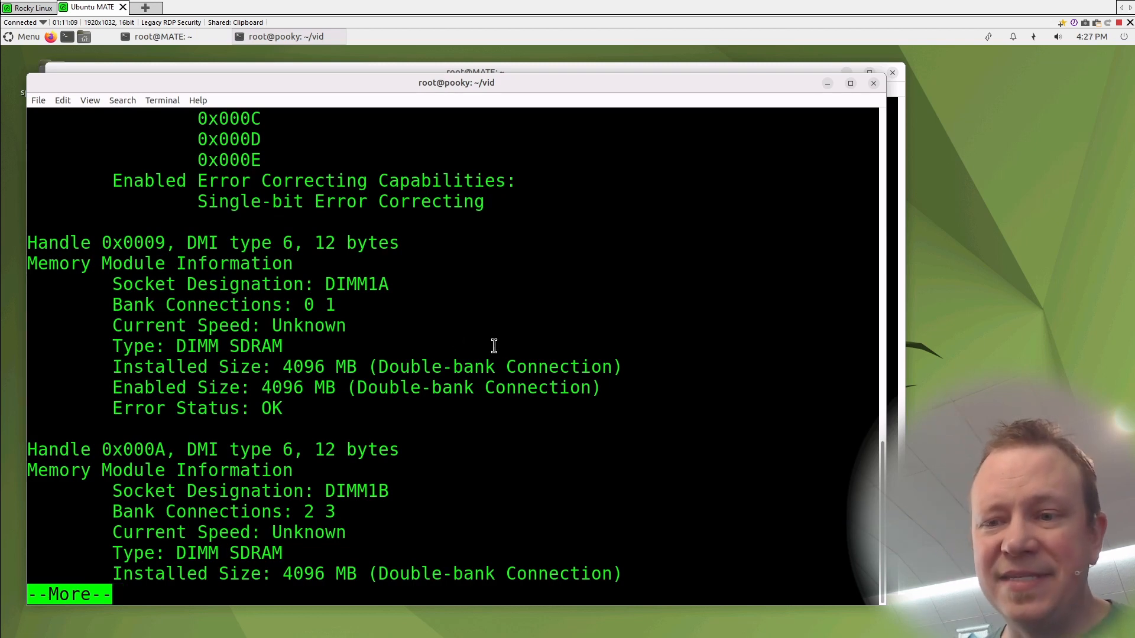
mouse_move(224, 307)
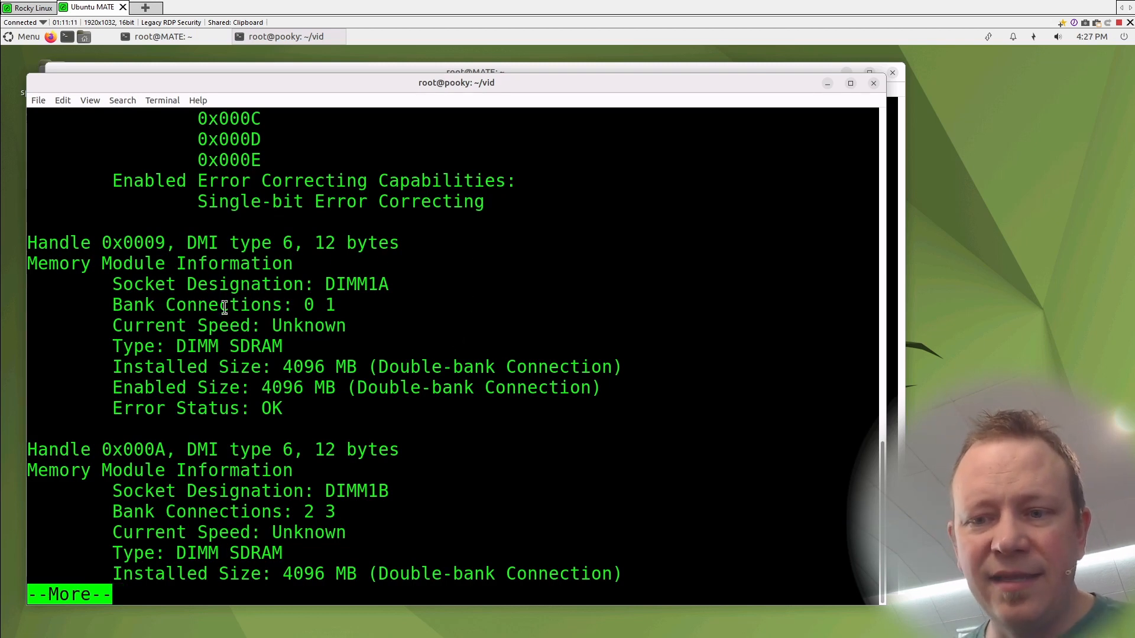
Page the memory listing through DIMM2B to empty DIMM2C, quit more, and begin typing free
double_click(304, 366)
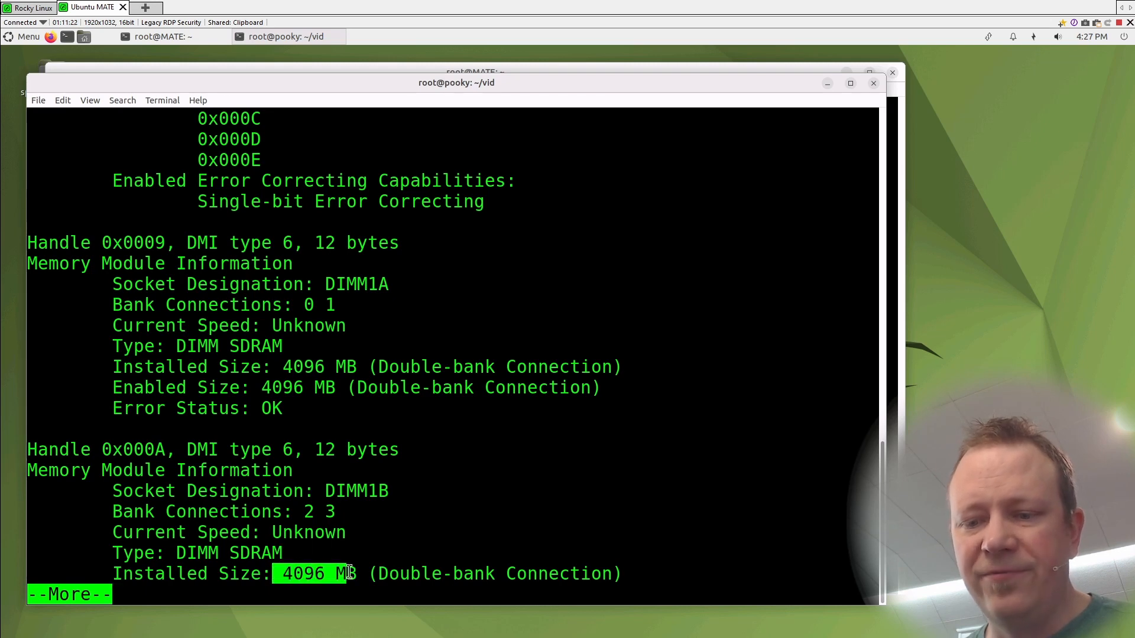
key("space")
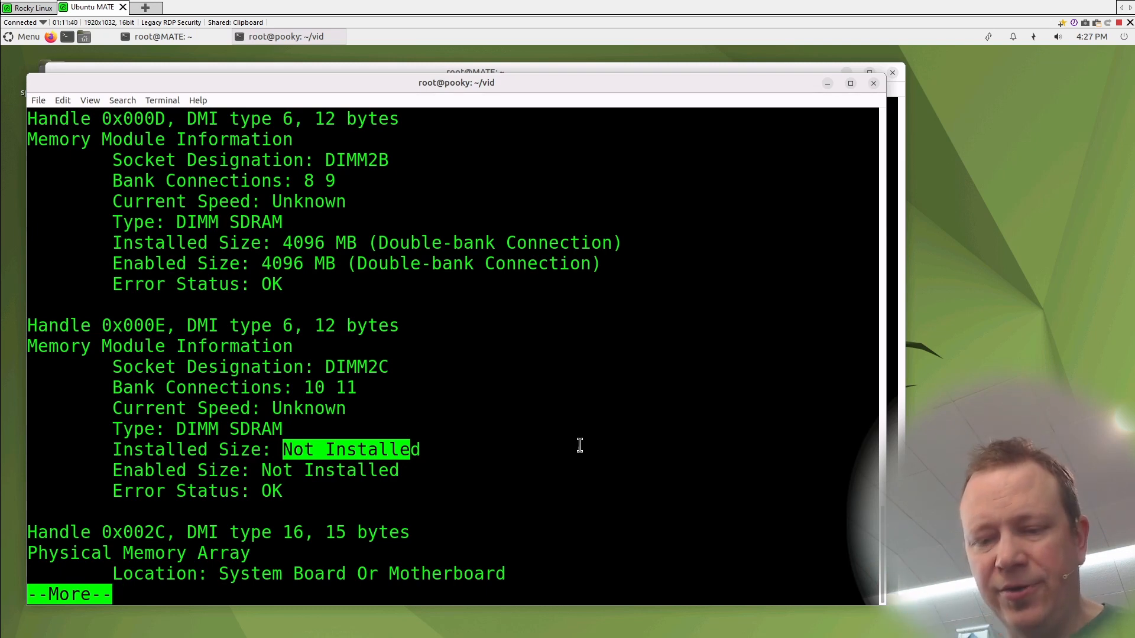
key("q")
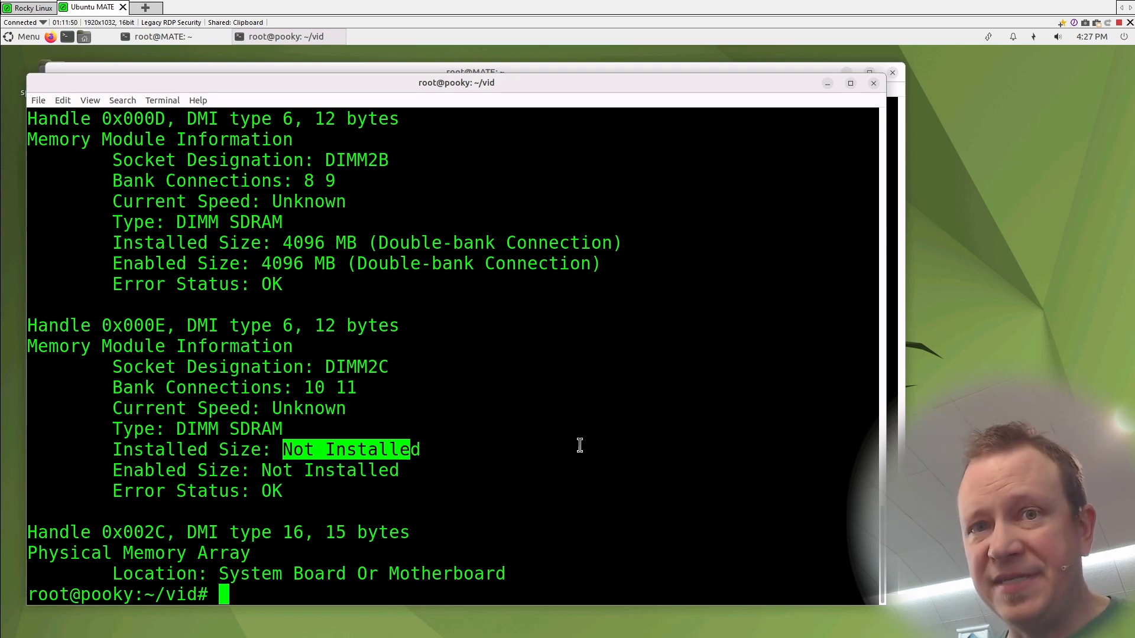
type("fr")
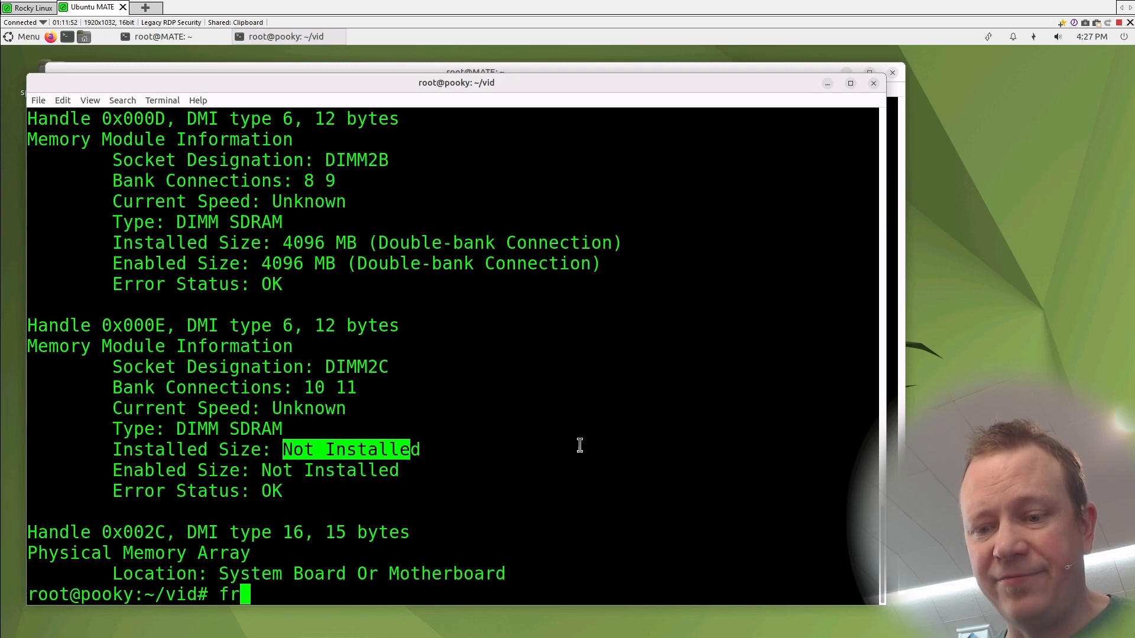